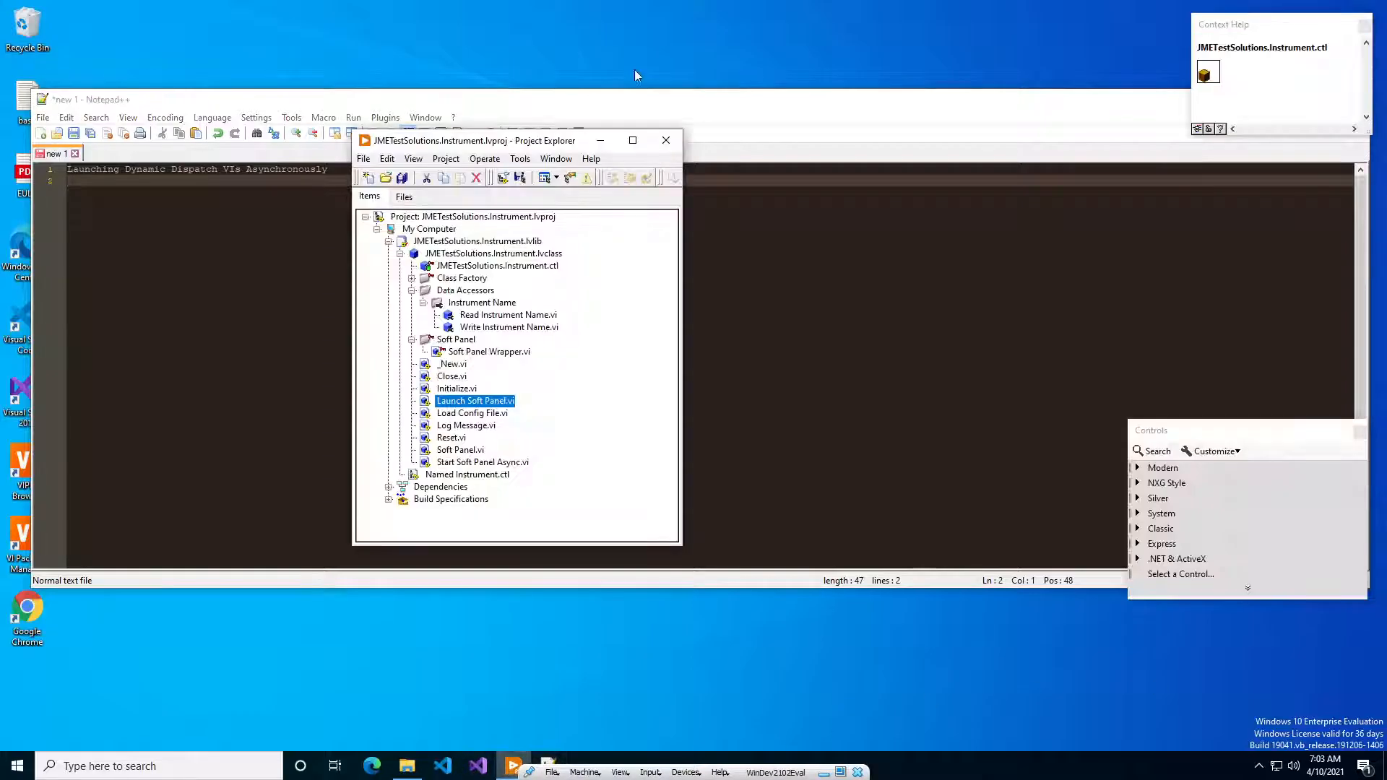
Step: Search the NI Example Finder for examples matching the keyword 'asynchronous'
left_click(590, 159)
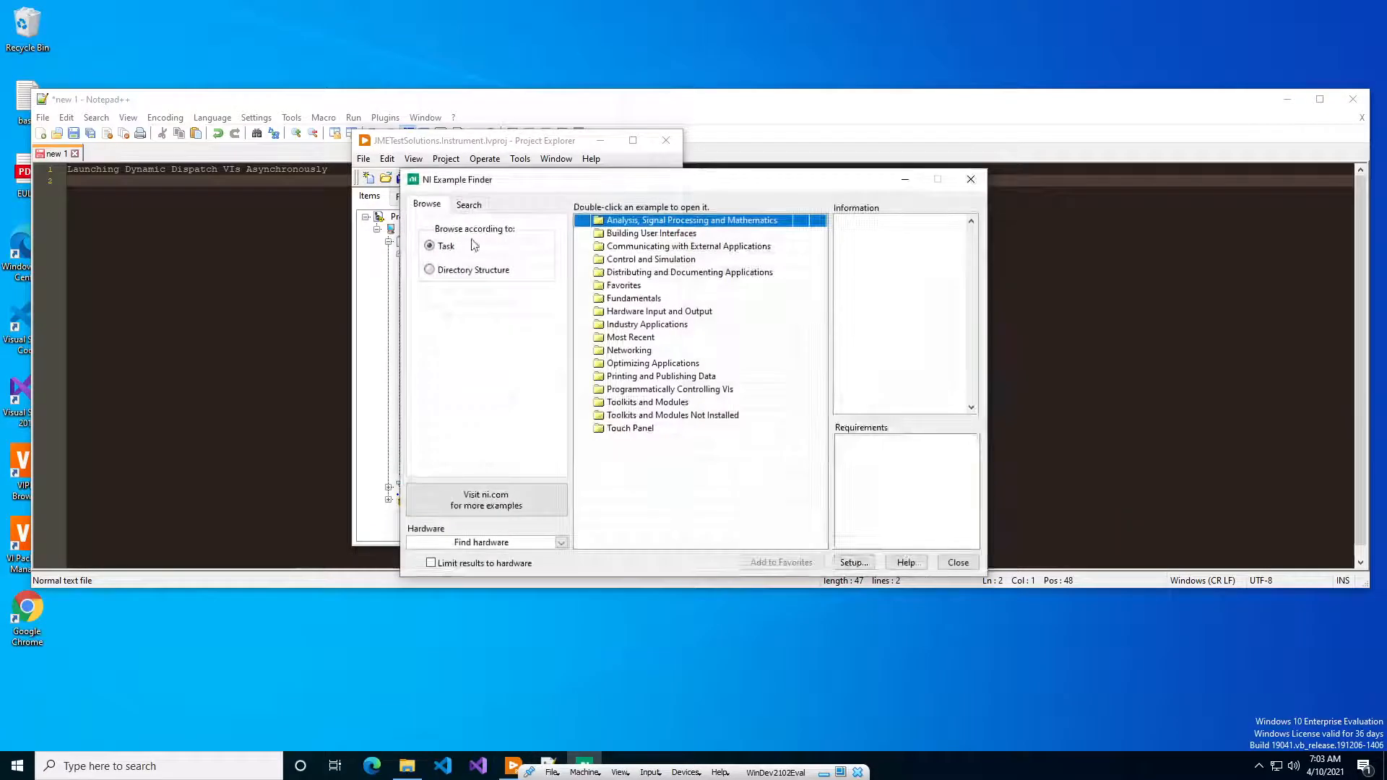
left_click(468, 203)
type("asynchronous")
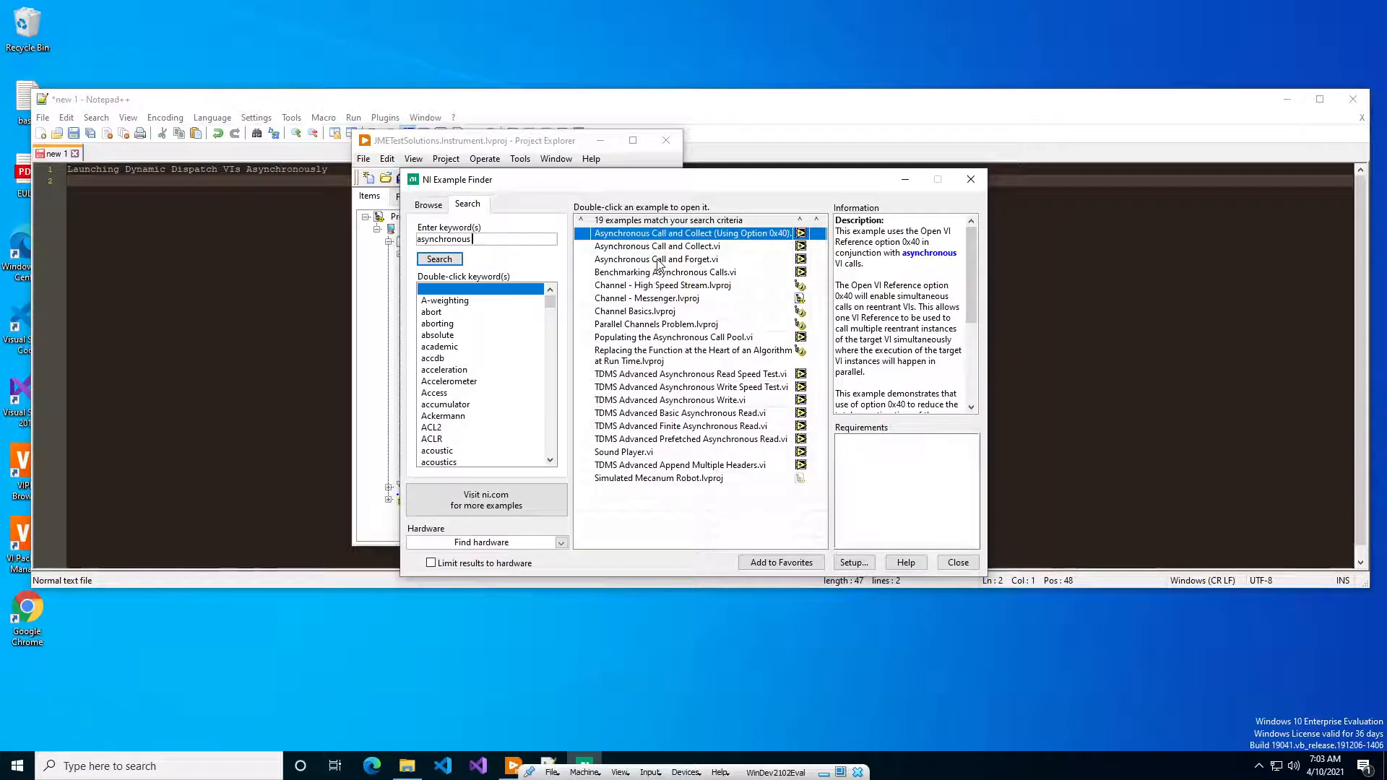
Step: Open Asynchronous Call and Forget.vi, show its block diagram and inspect the VI reference constant
left_click(657, 258)
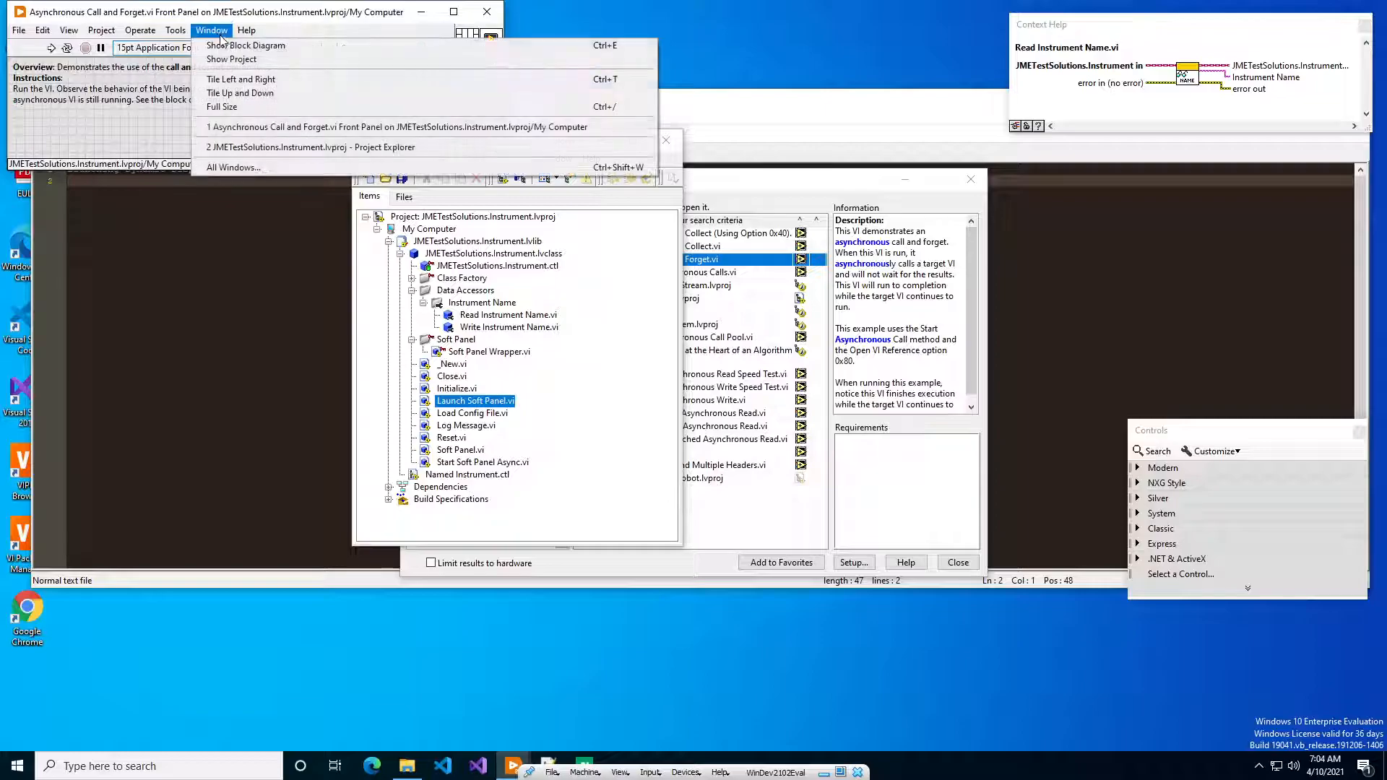
left_click(253, 44)
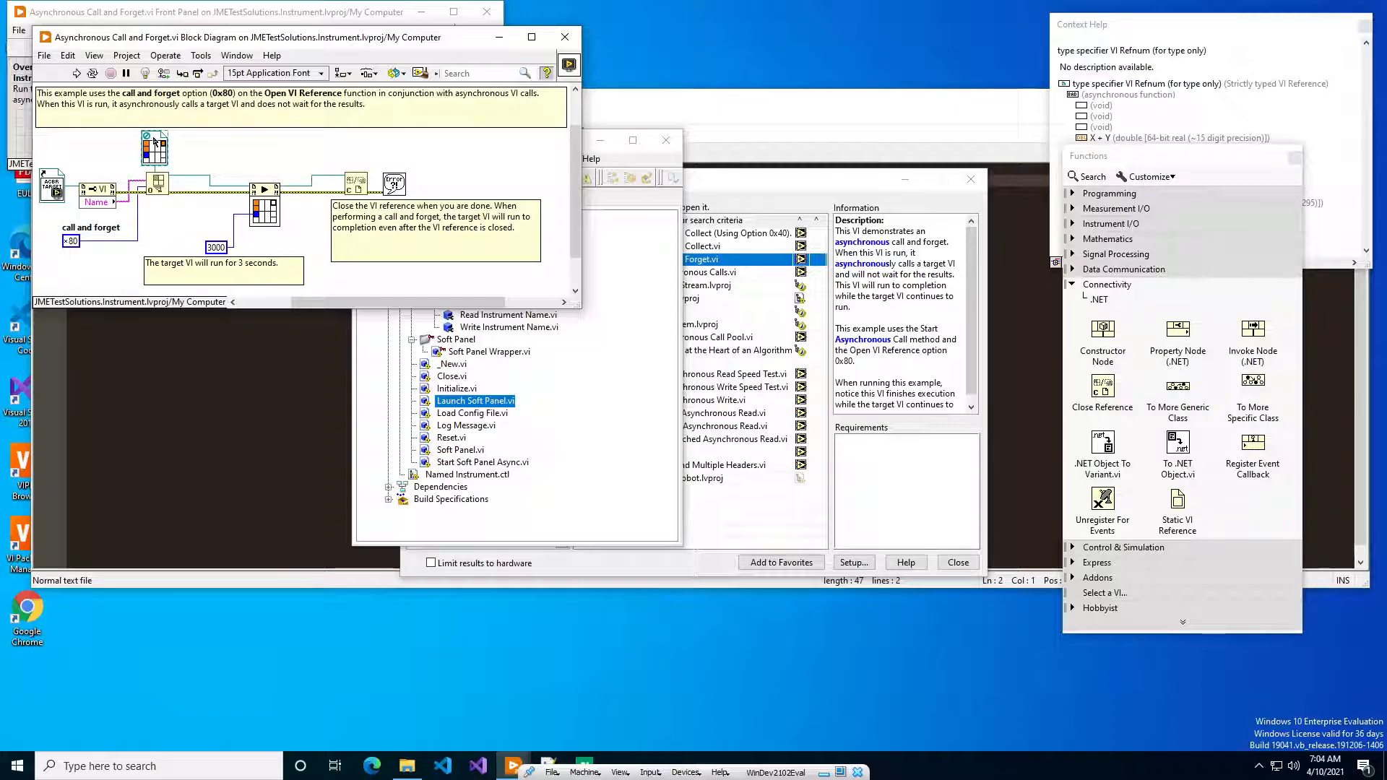
left_click(435, 230)
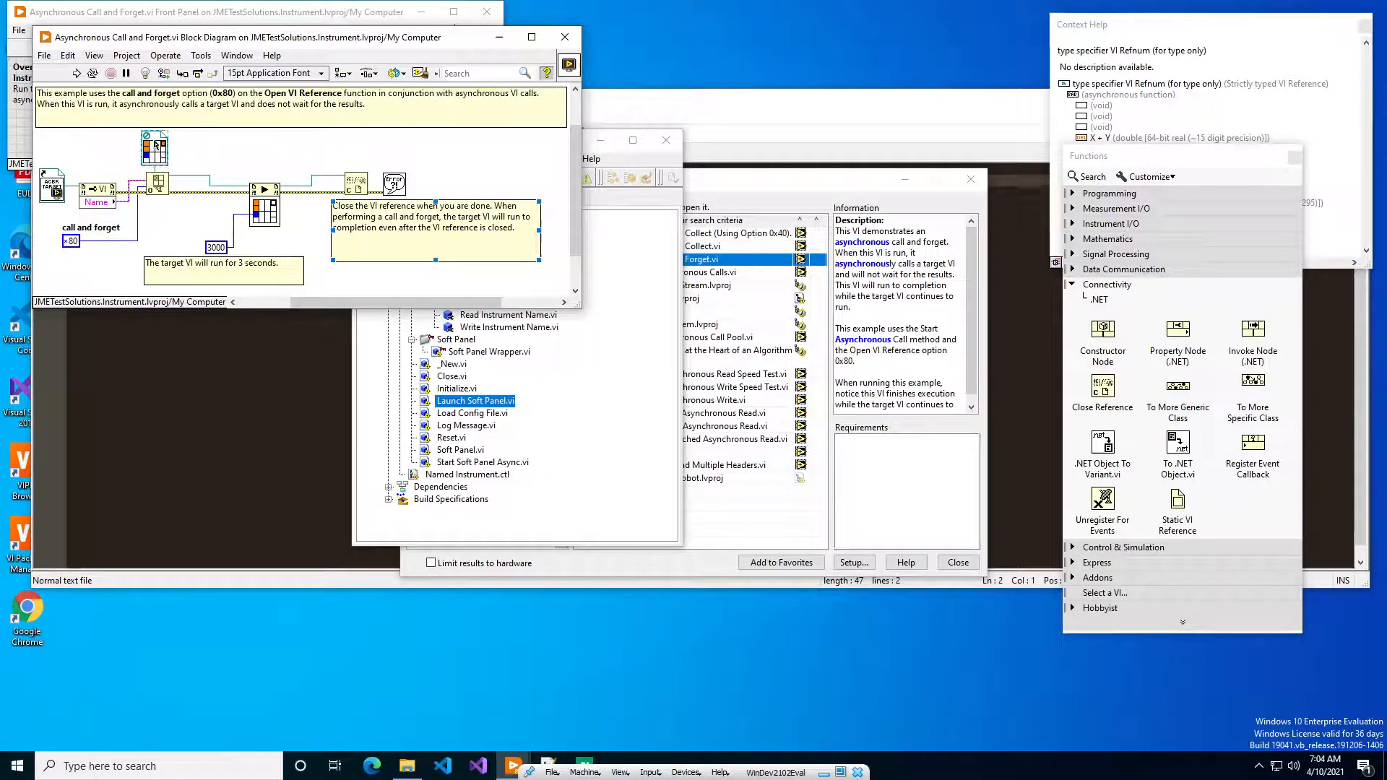
right_click(154, 146)
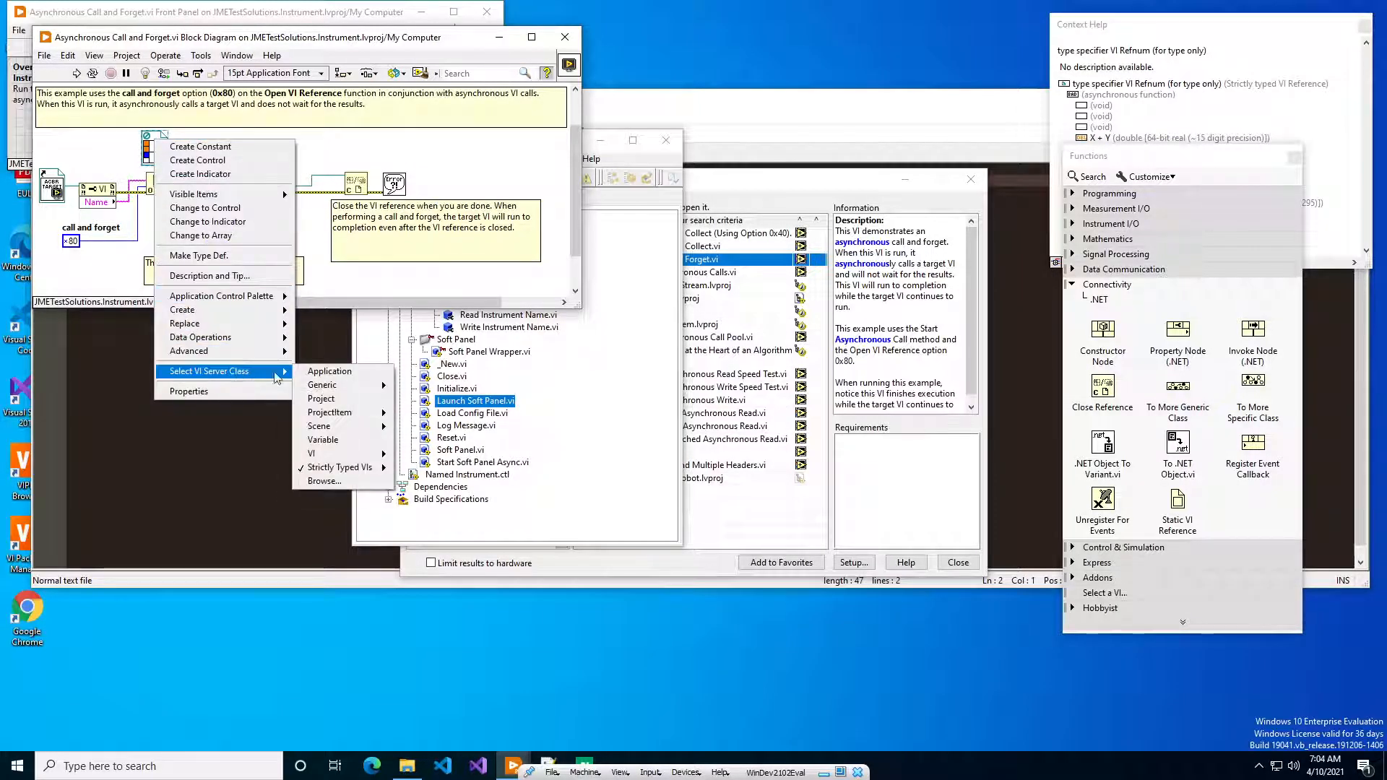
mouse_move(329, 412)
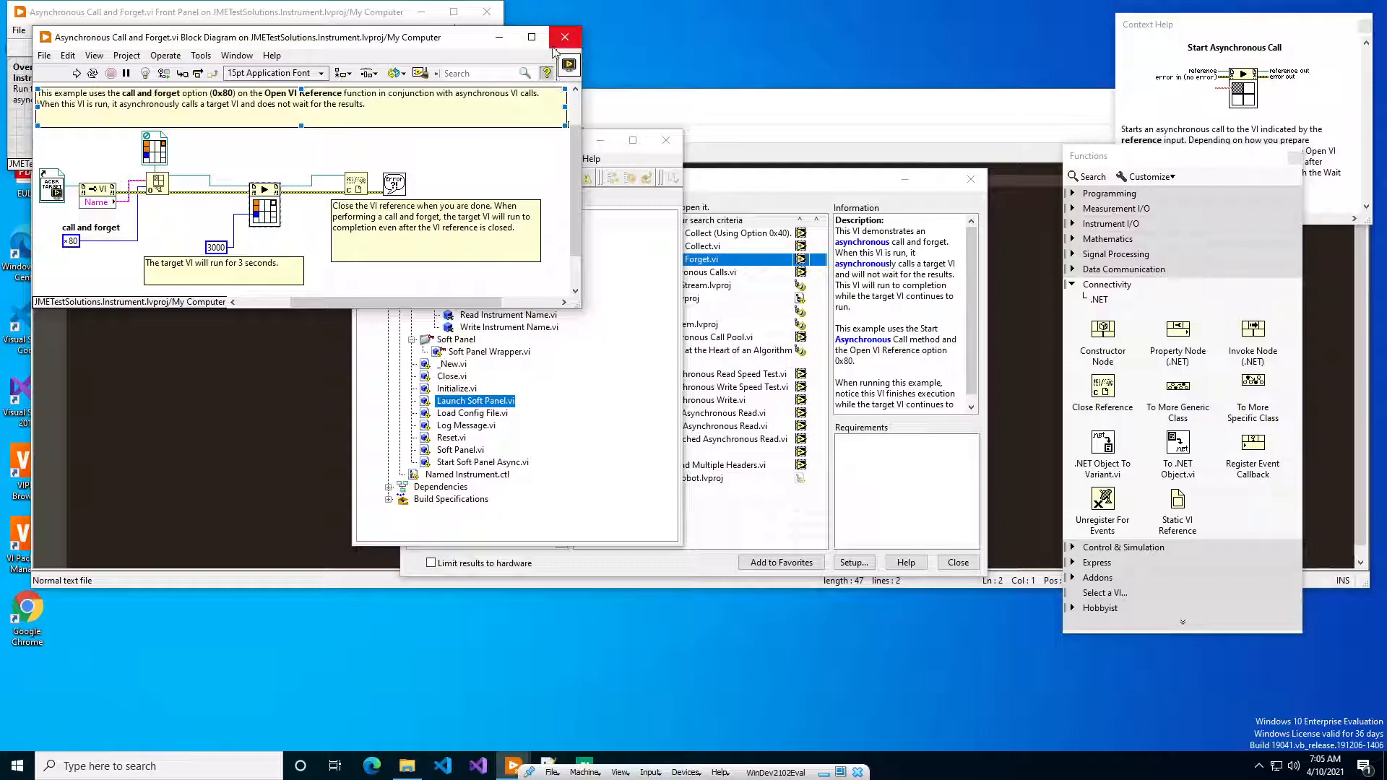
mouse_move(565, 38)
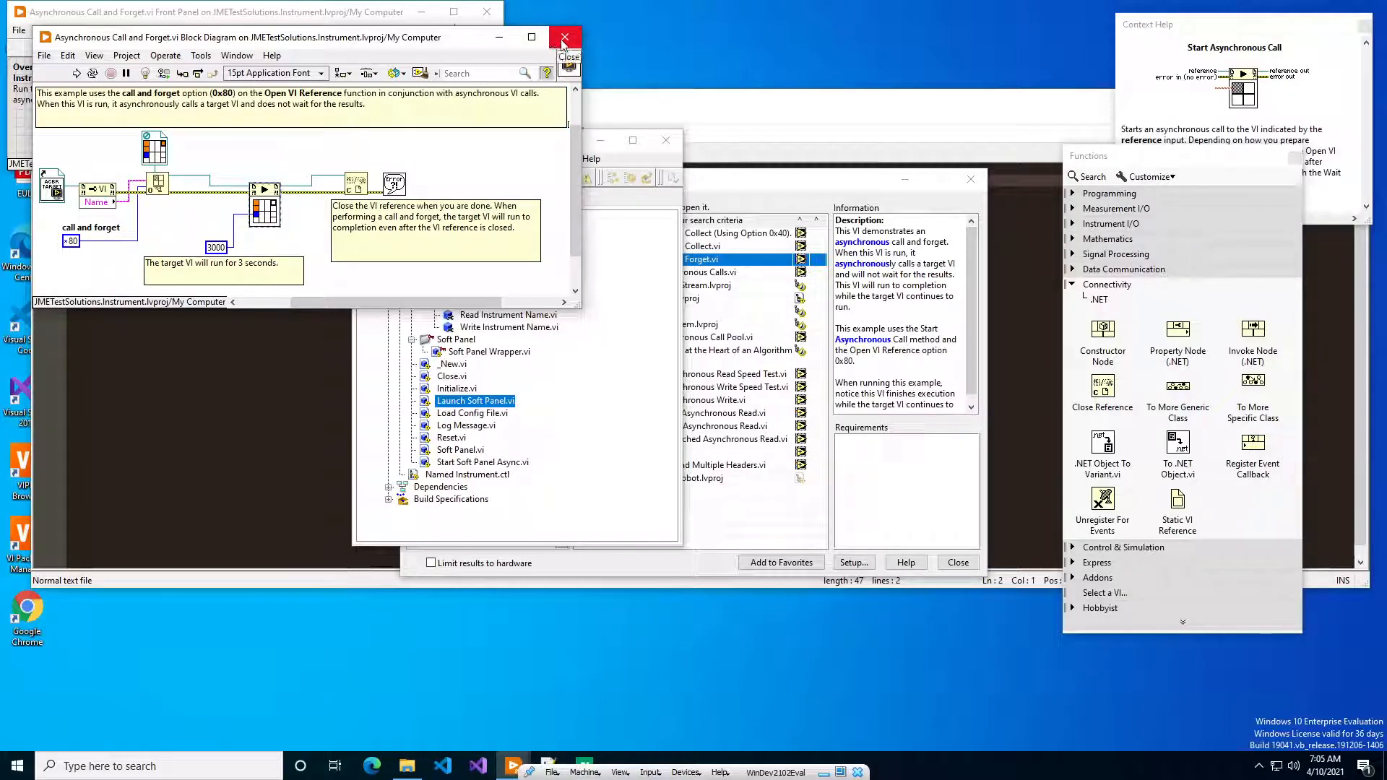
Step: Close the example and review help for Start Soft Panel Async.vi and Soft Panel Wrapper.vi
left_click(565, 37)
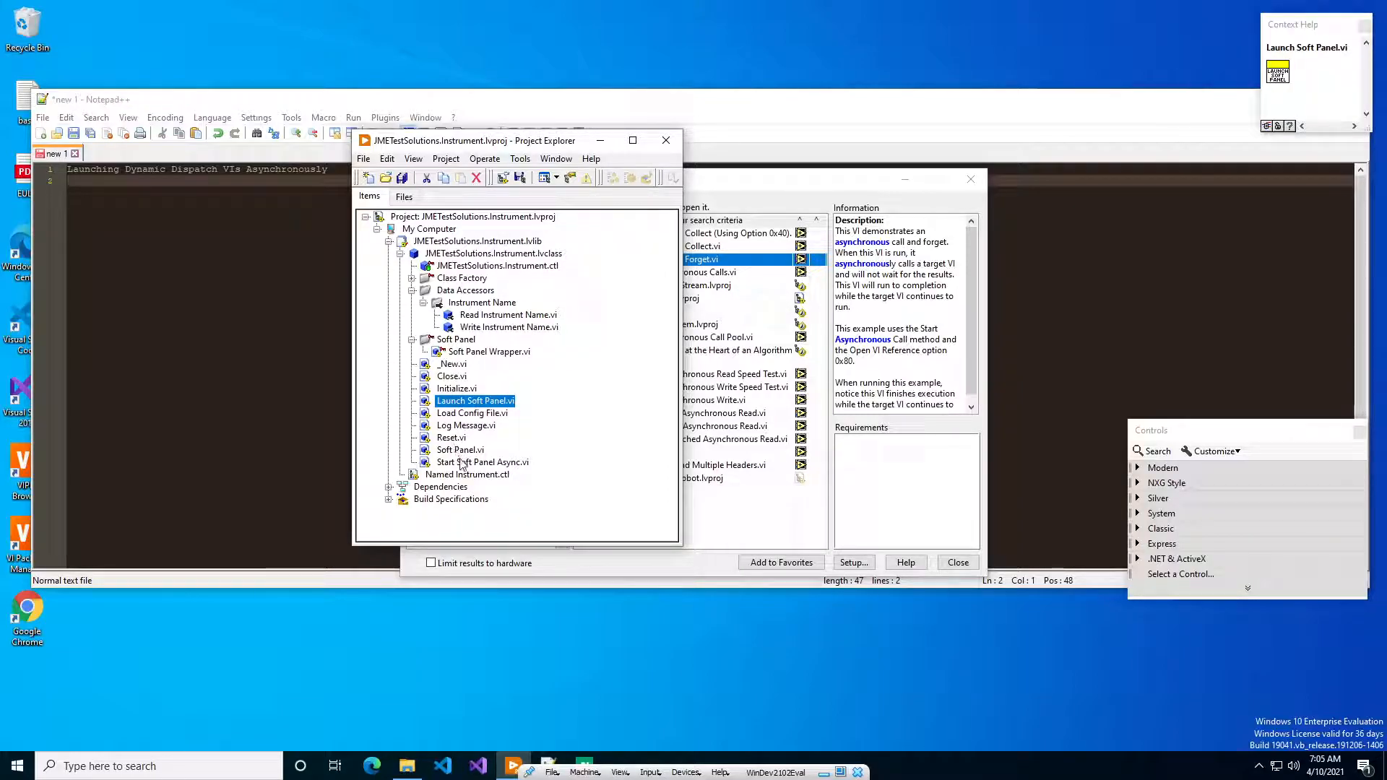
left_click(483, 462)
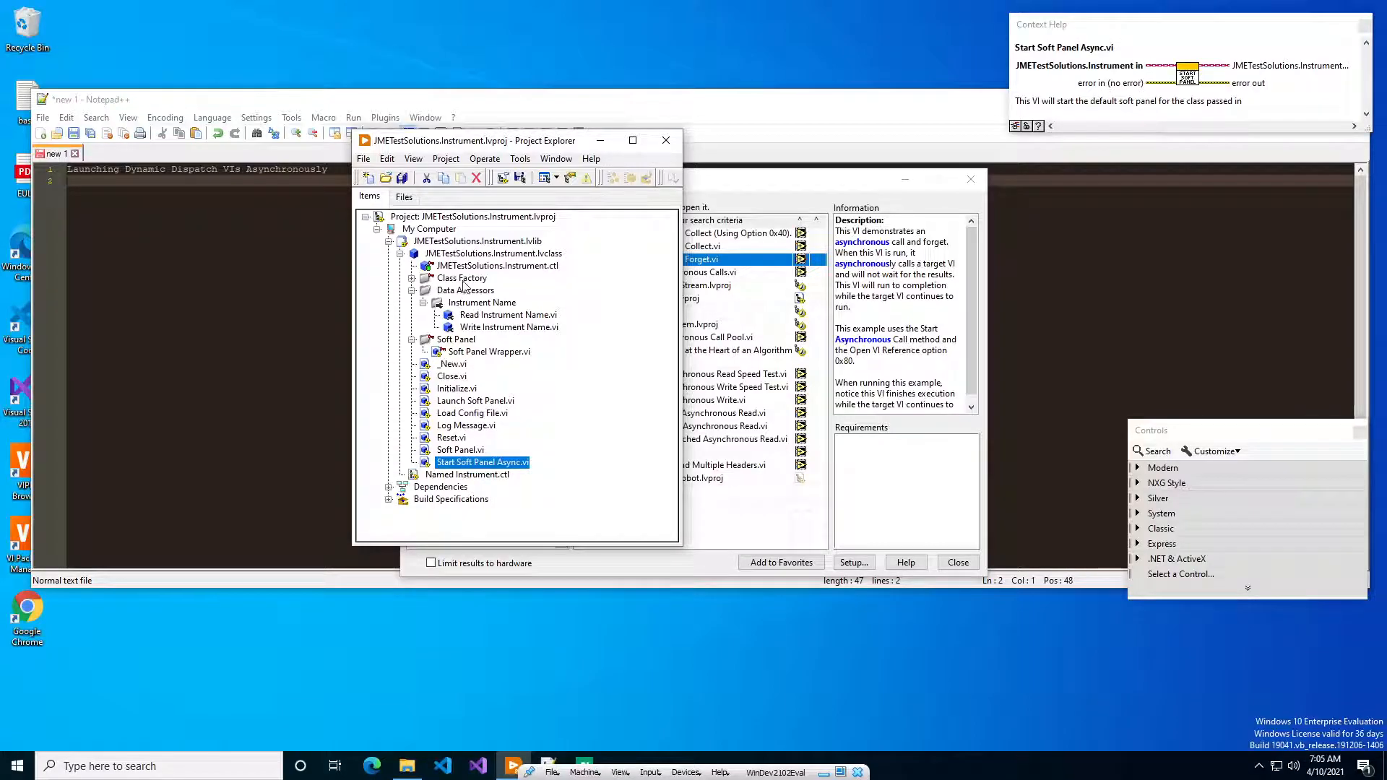
left_click(487, 351)
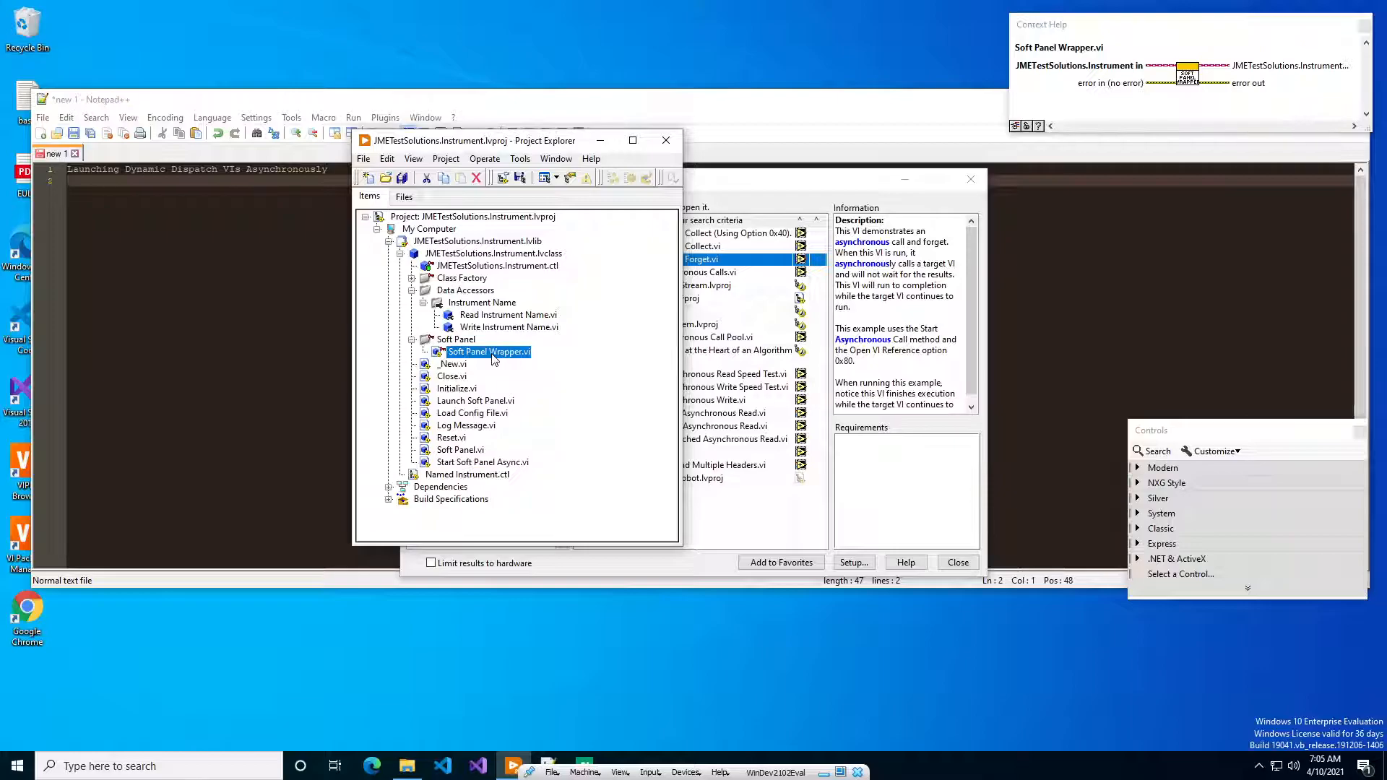
left_click(483, 463)
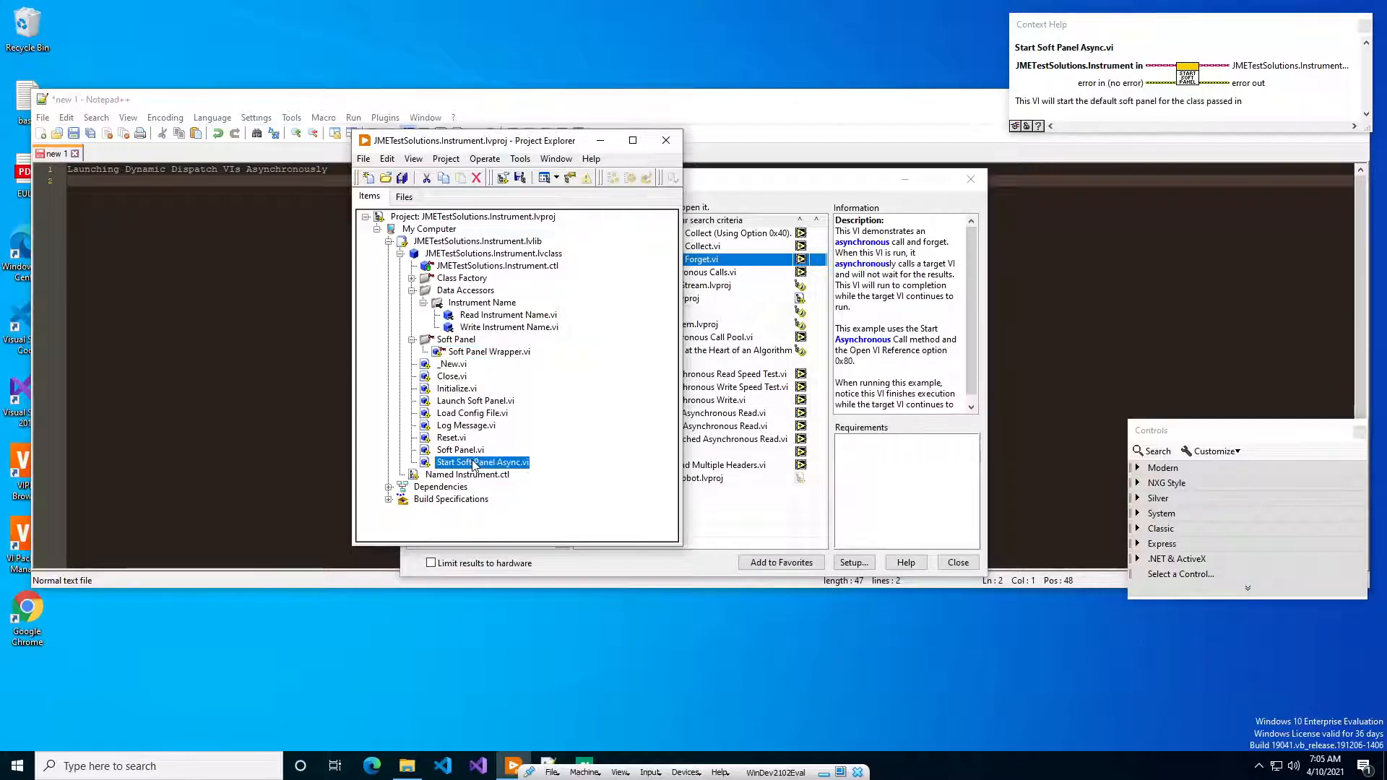
Step: Open Start Soft Panel Async.vi and show its call-and-forget block diagram
double_click(483, 462)
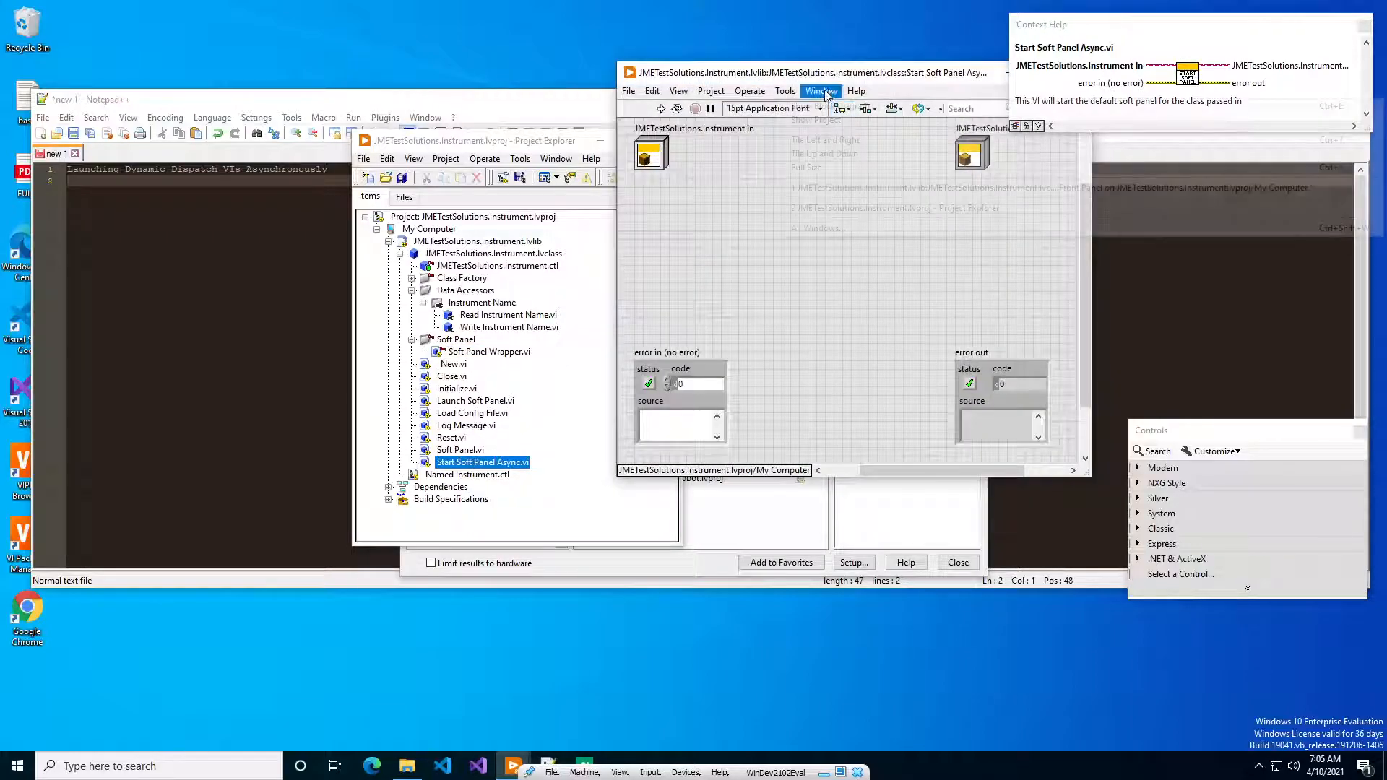
left_click(821, 89)
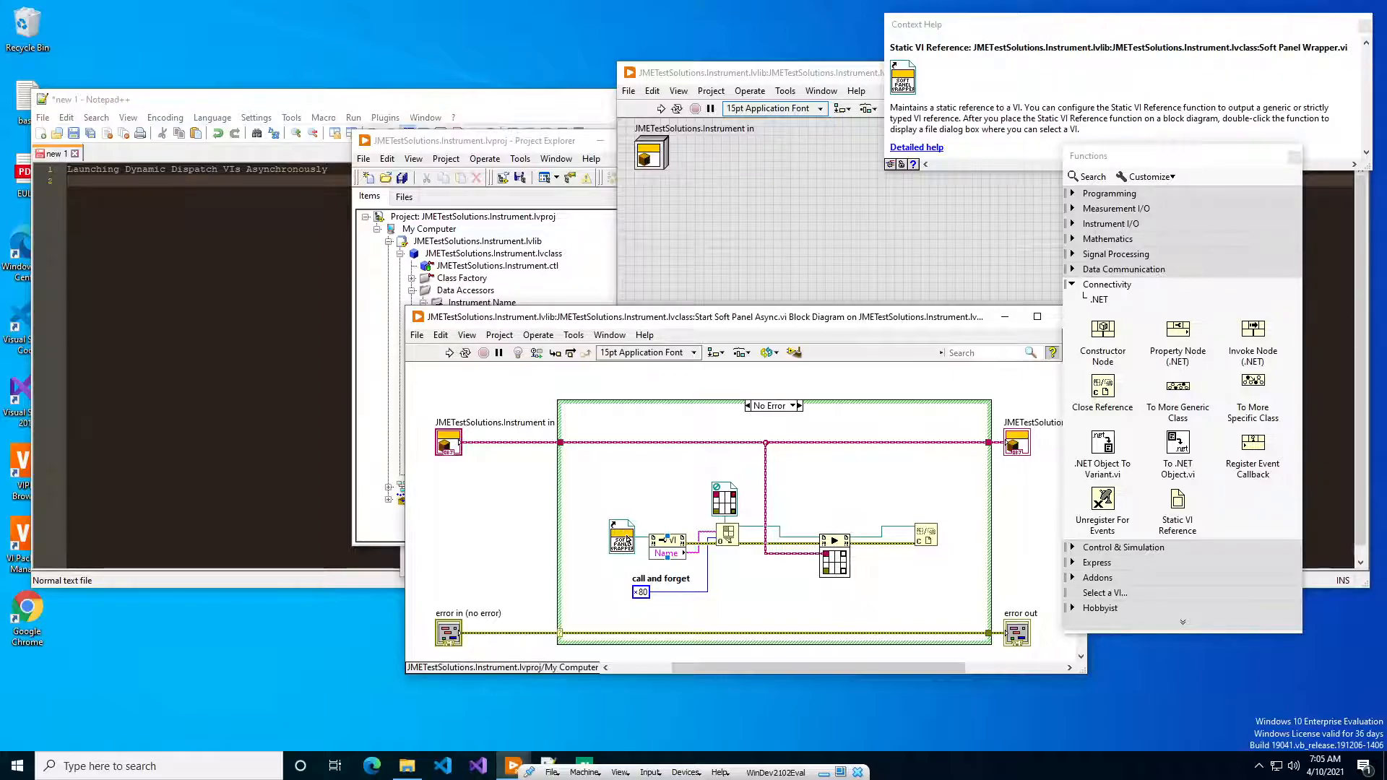
mouse_move(778, 491)
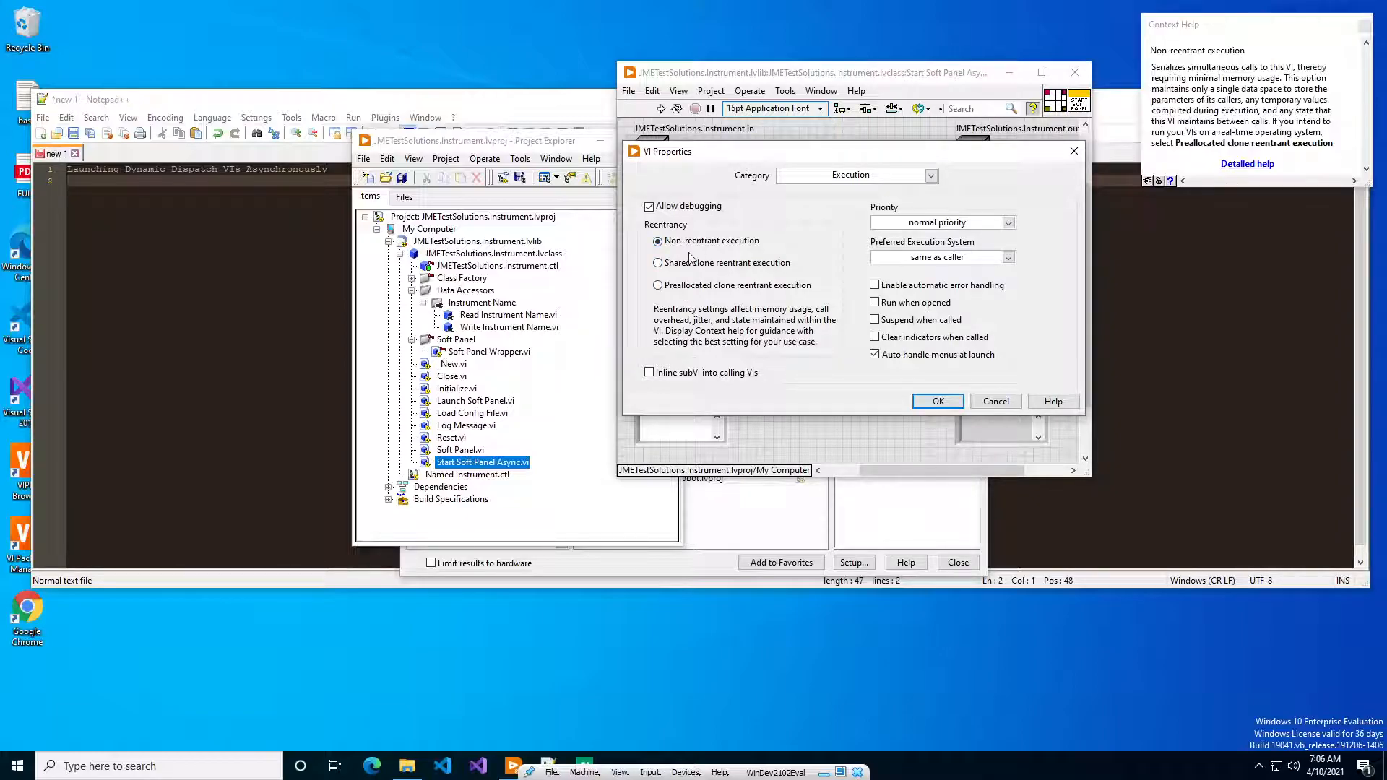
Step: Set Start Soft Panel Async.vi to shared clone reentrant execution, confirm, and close it
left_click(659, 263)
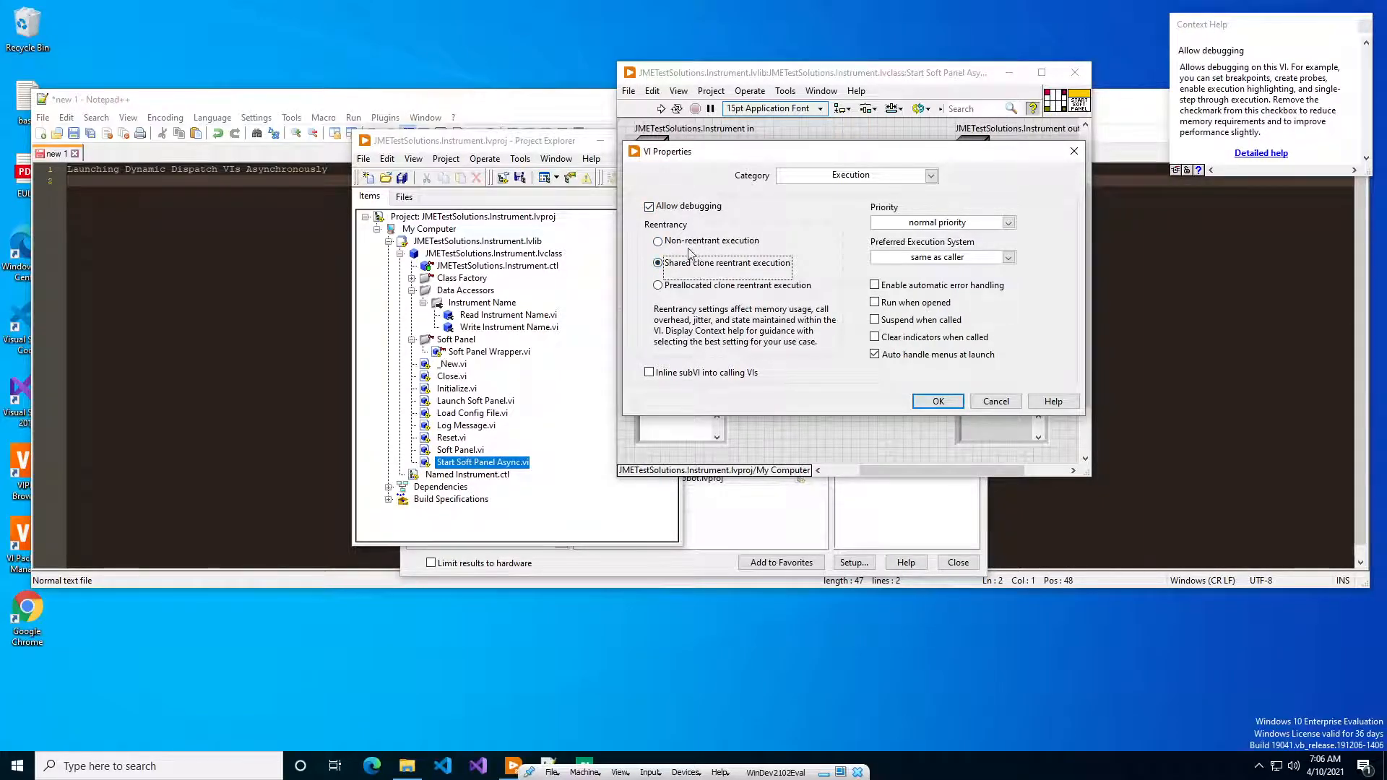
mouse_move(727, 263)
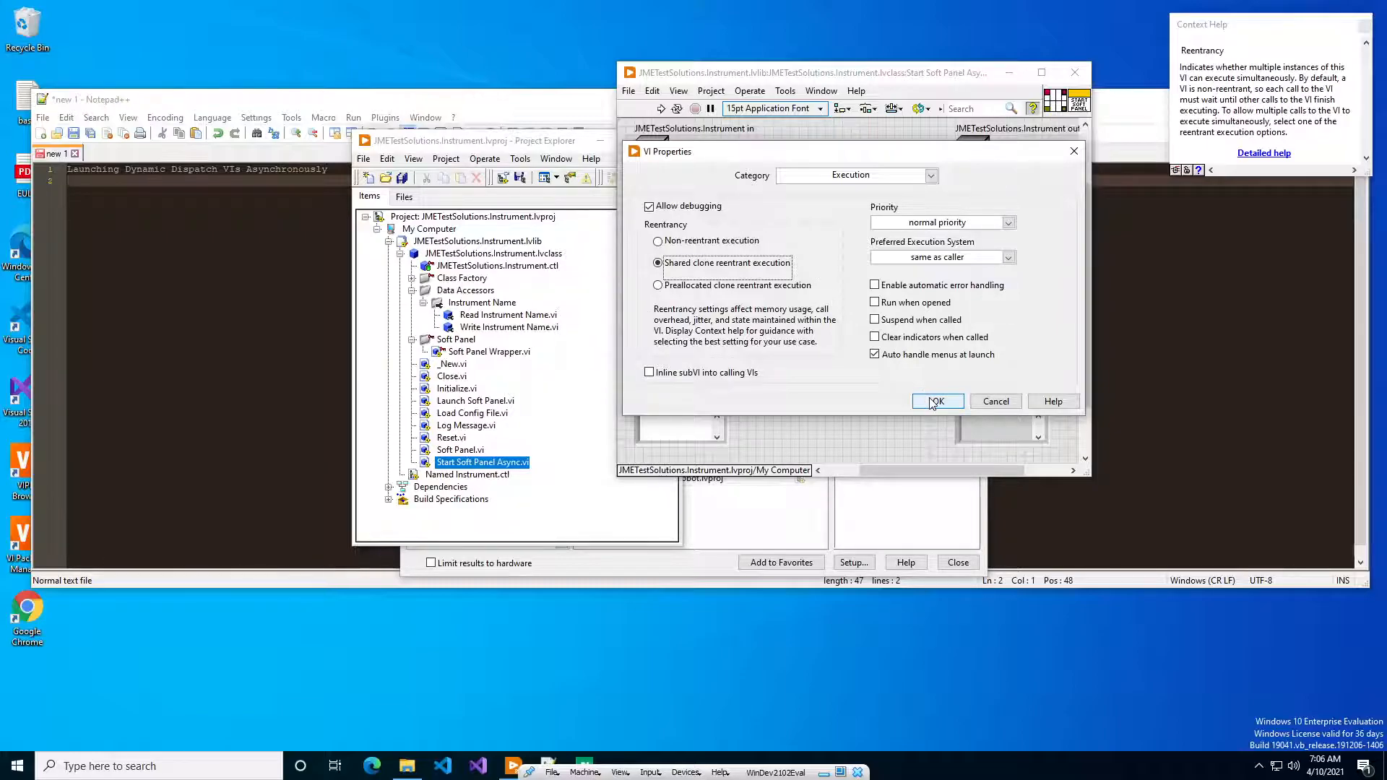
left_click(936, 400)
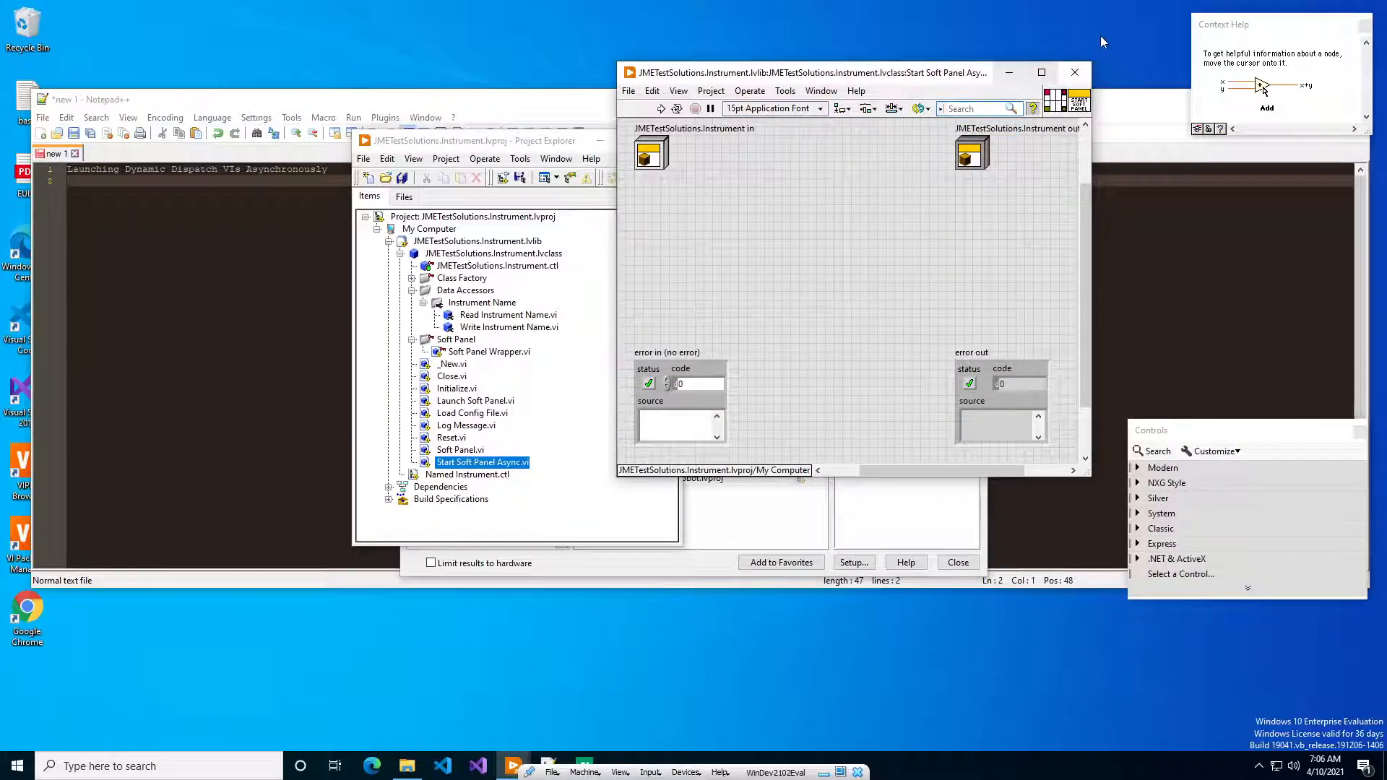
left_click(1074, 72)
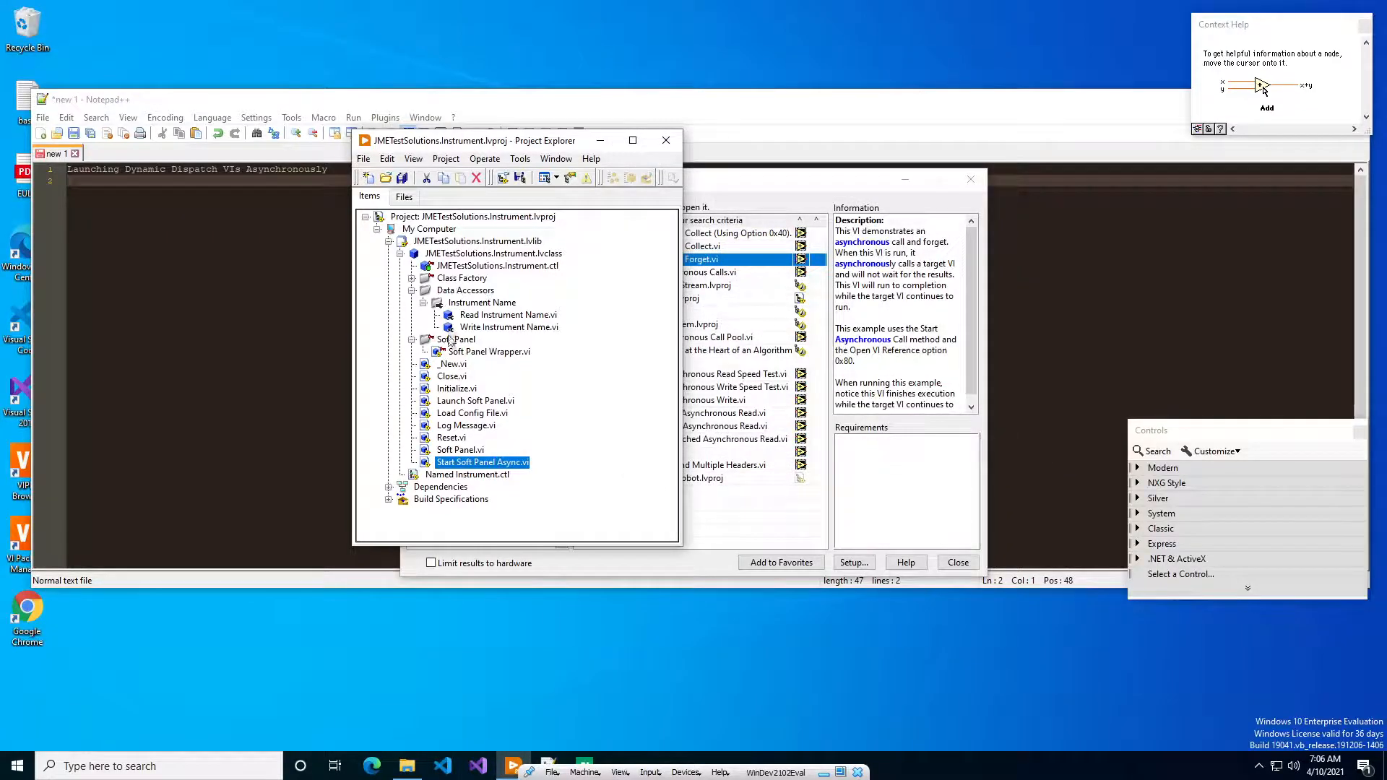
Step: Open Soft Panel Wrapper.vi and set it to shared clone reentrant execution
double_click(486, 352)
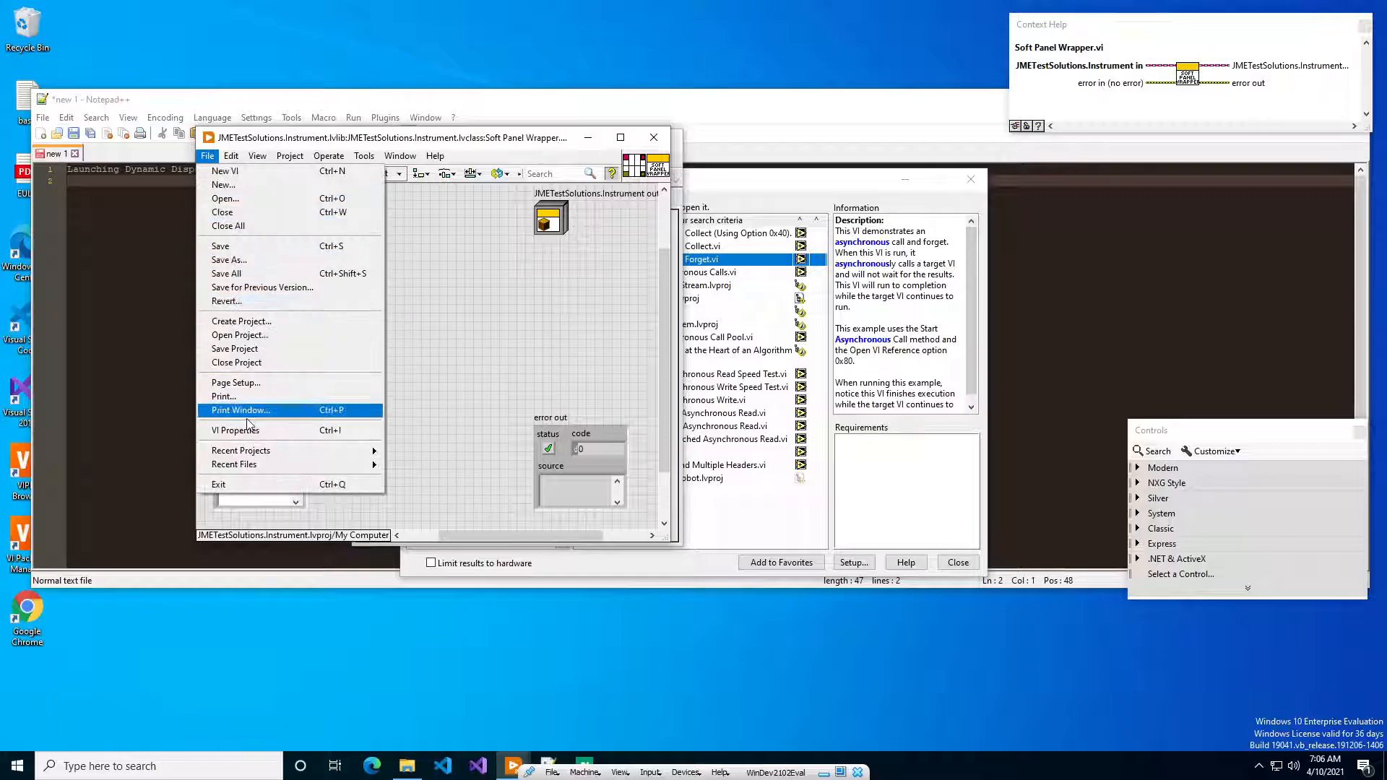
left_click(237, 431)
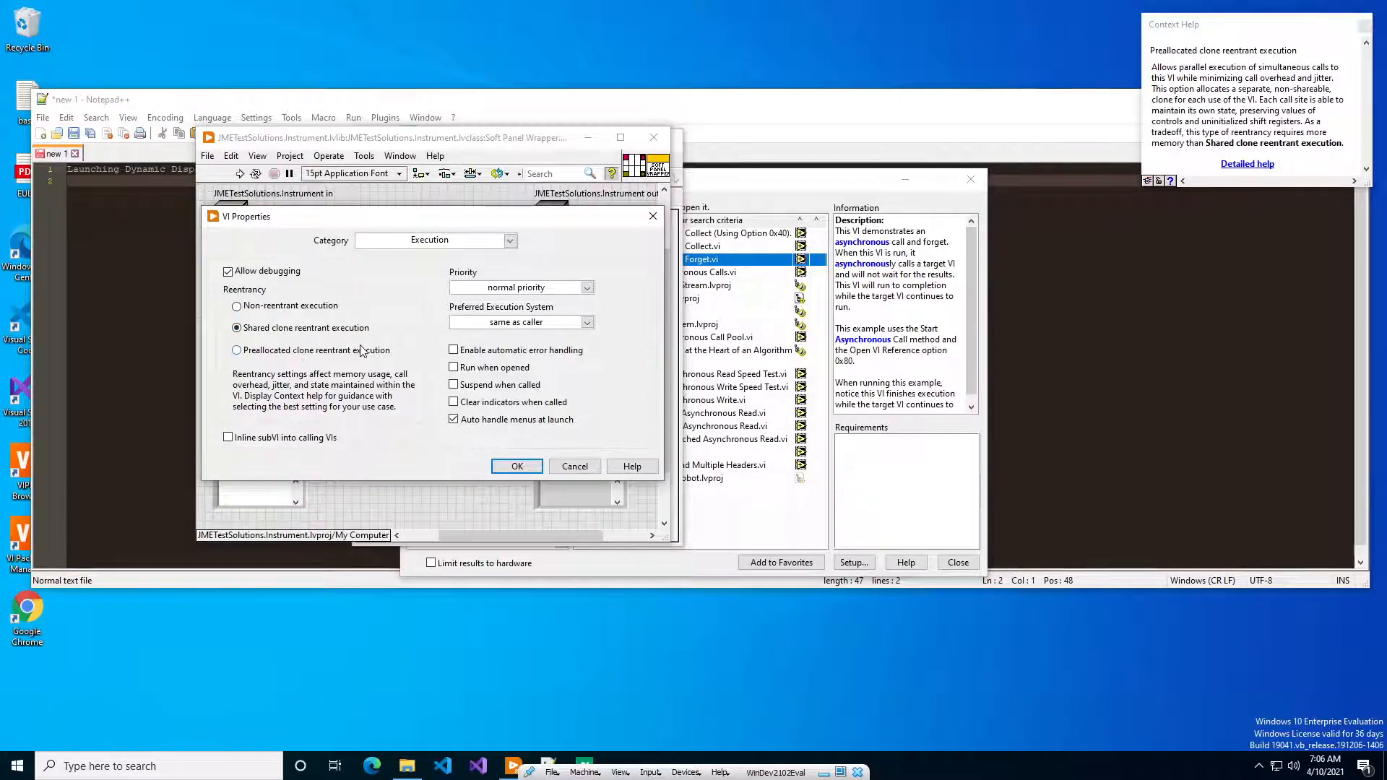
left_click(236, 328)
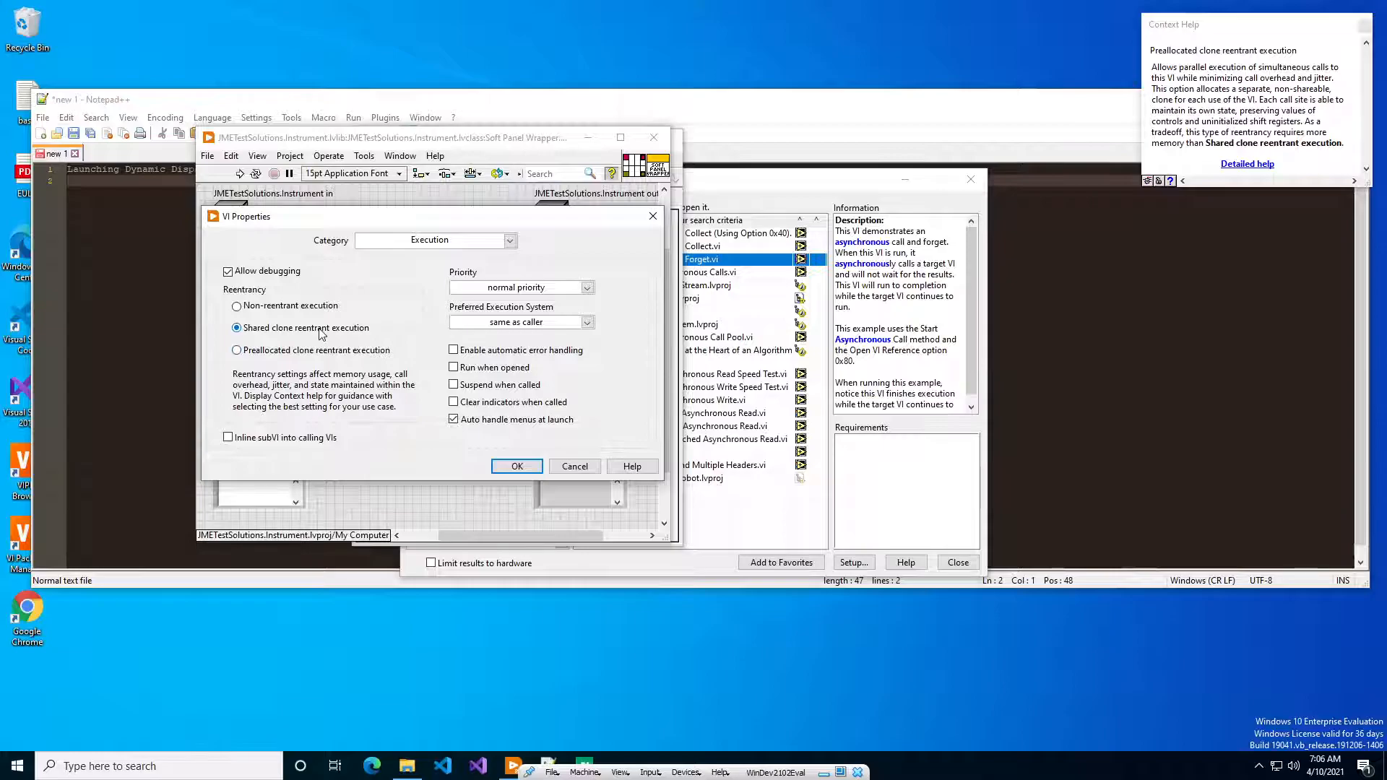
mouse_move(295, 339)
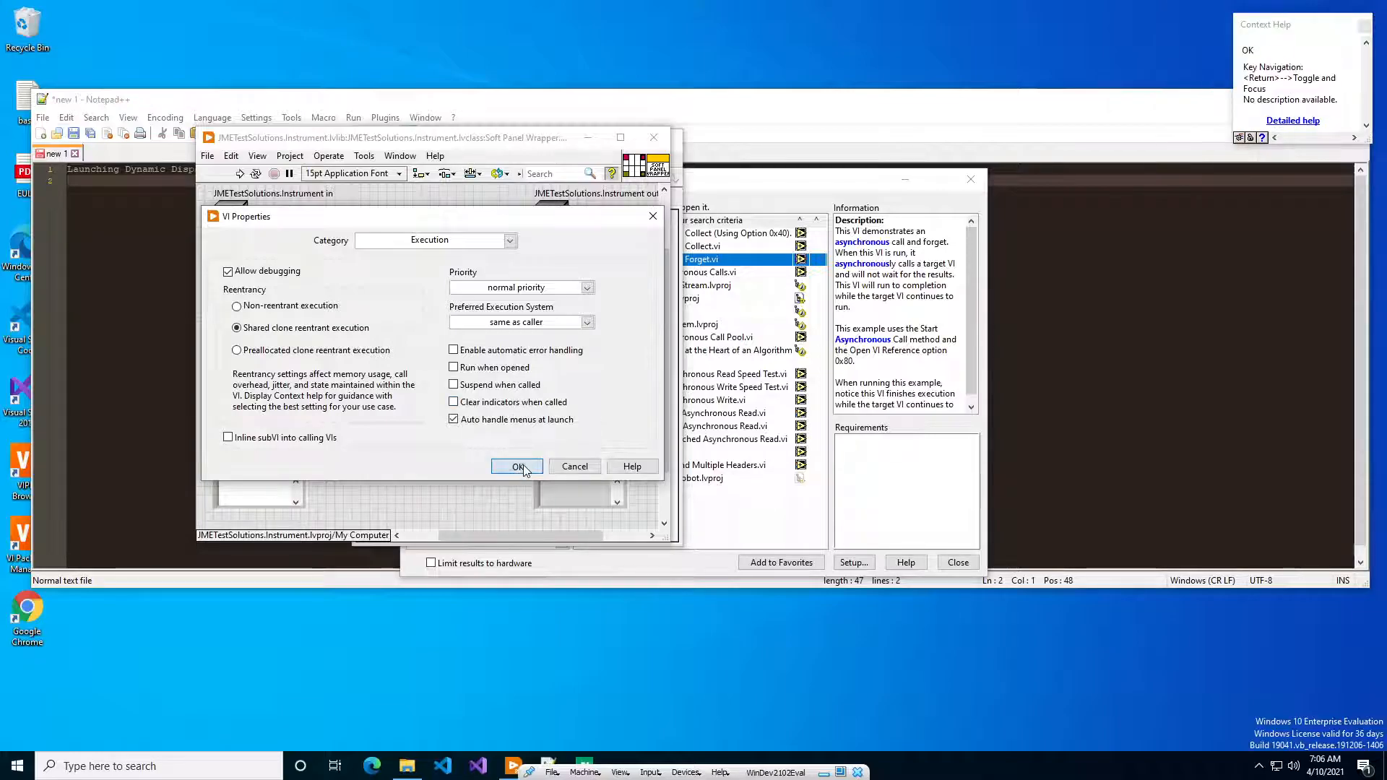
Step: Show the Soft Panel Wrapper block diagram, then close the VI back to the project
left_click(518, 467)
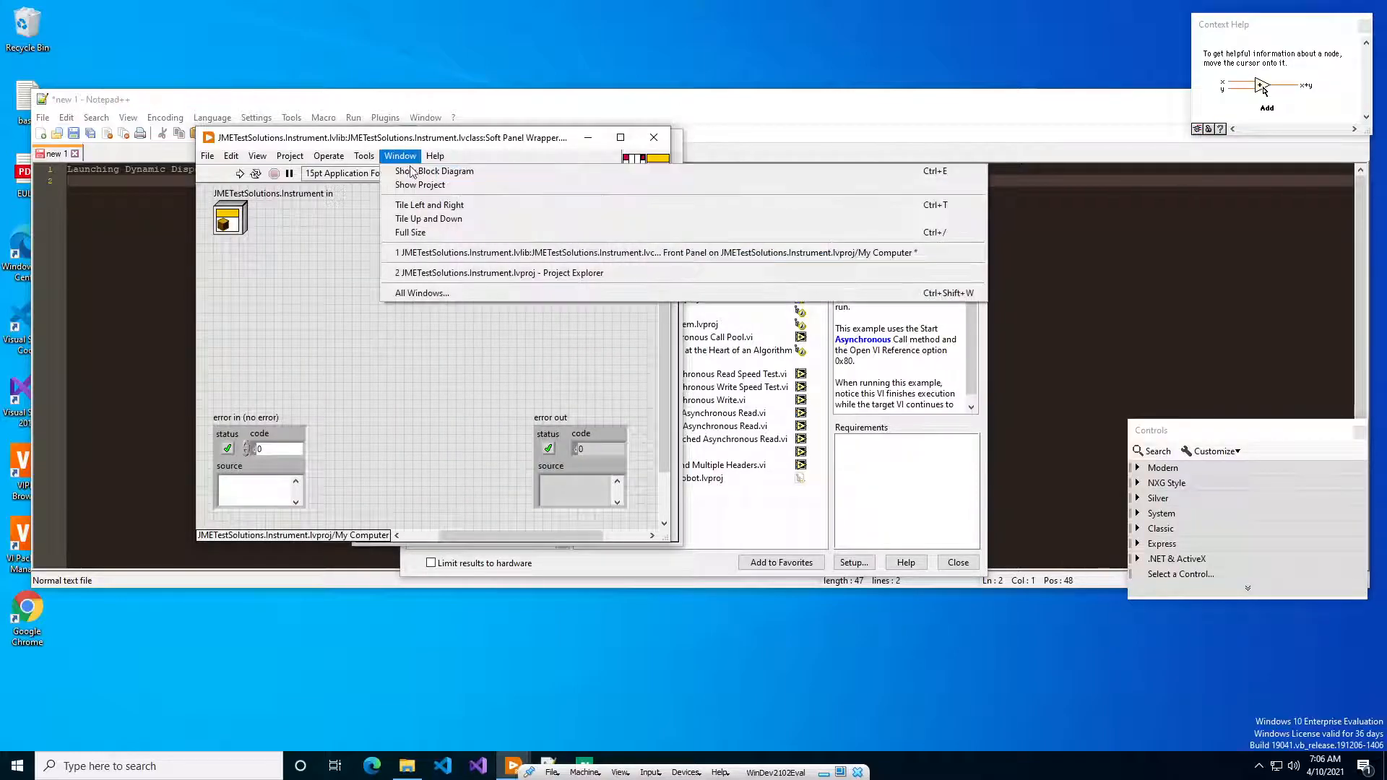
left_click(435, 170)
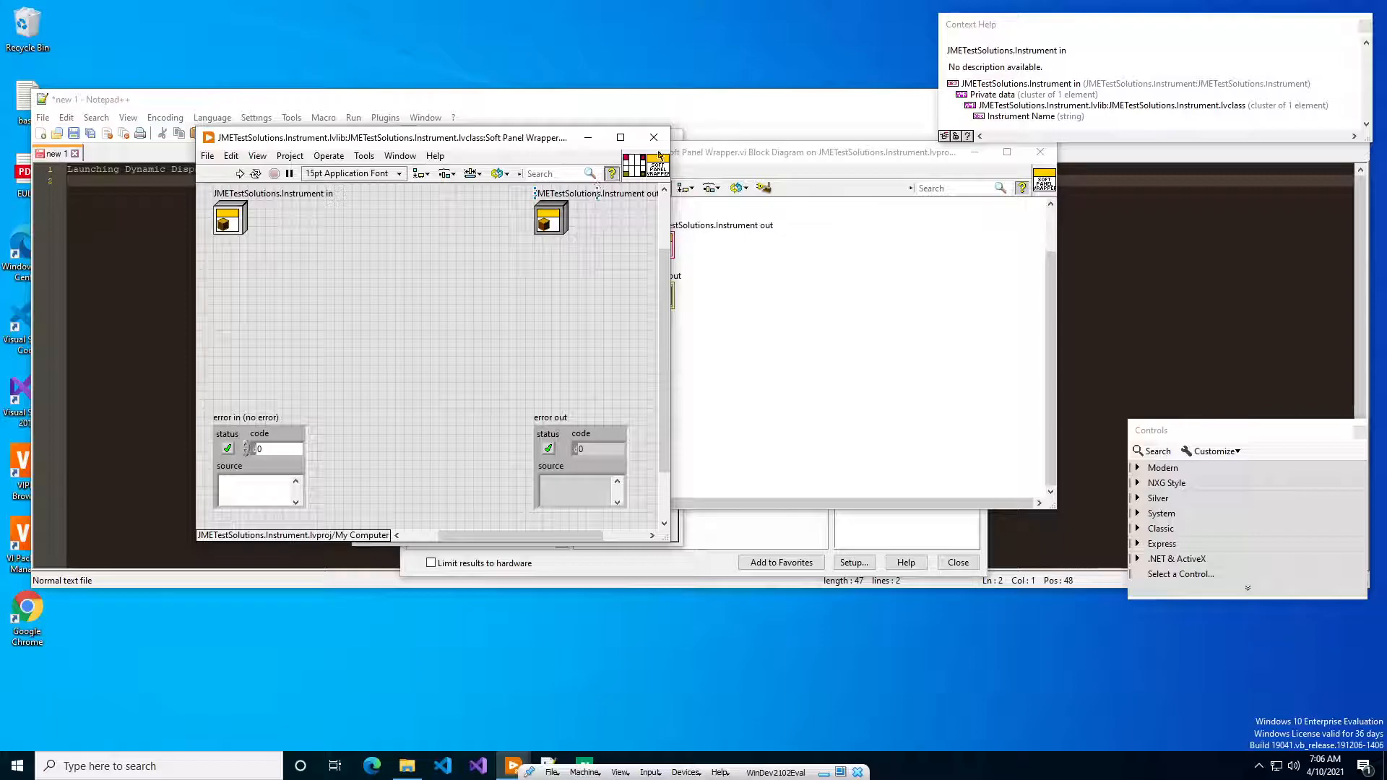
left_click(433, 156)
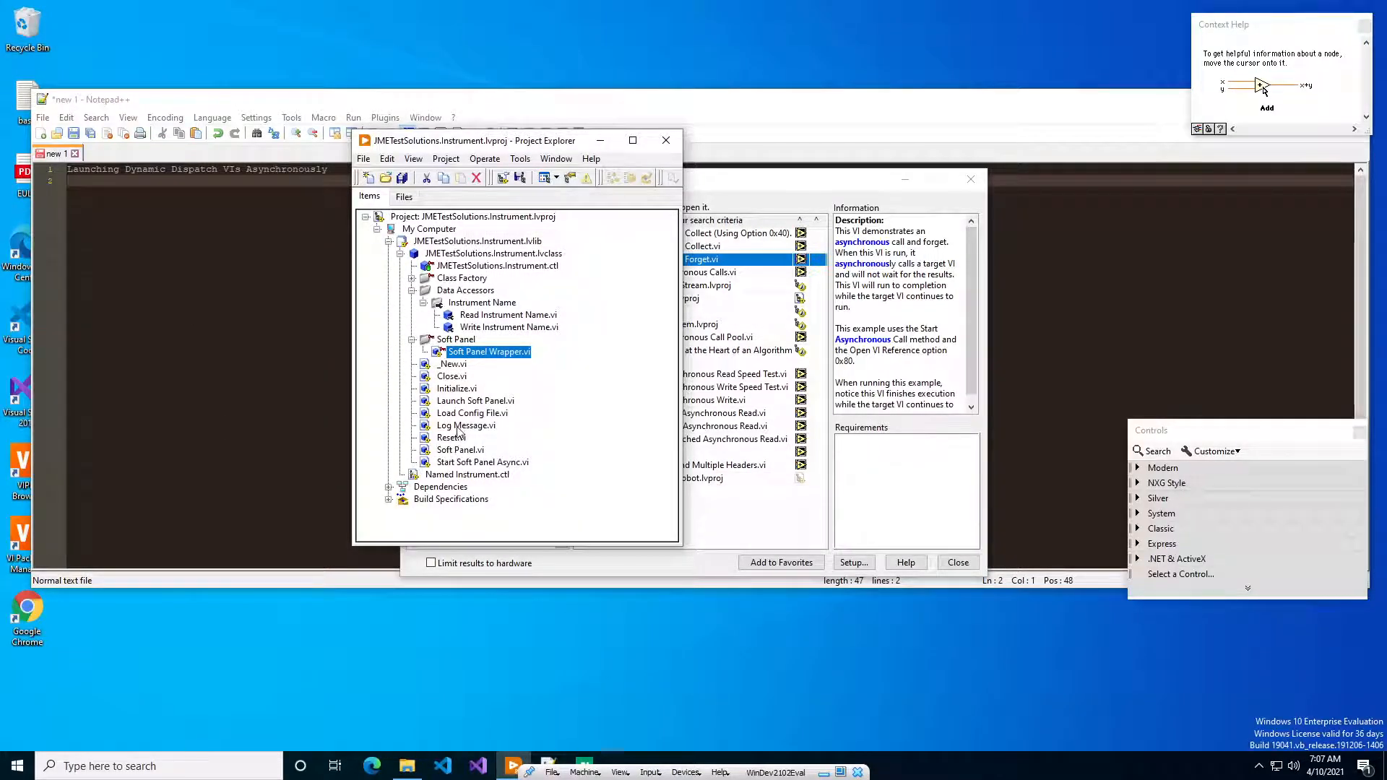
mouse_move(474, 400)
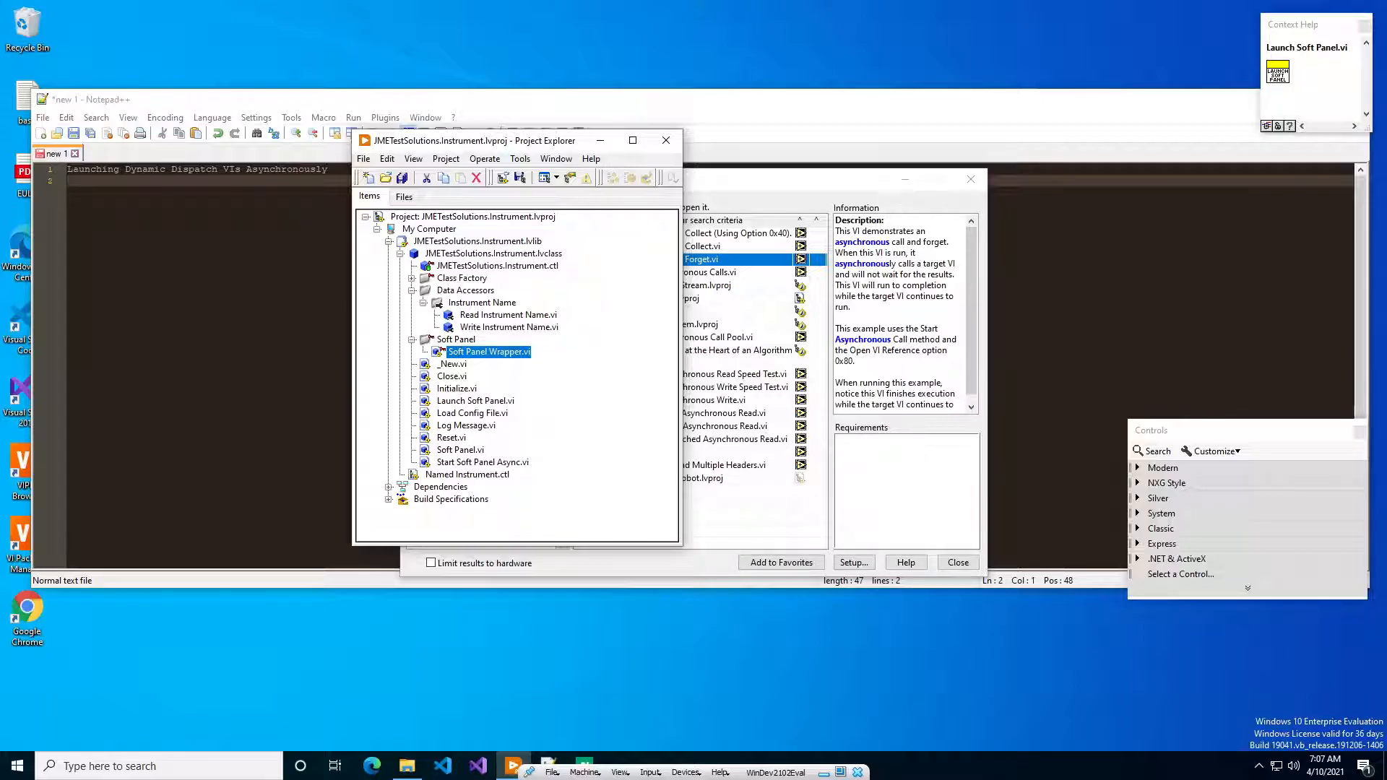
Step: Clear away the example browser and select Launch Soft Panel.vi in the project tree
left_click(956, 562)
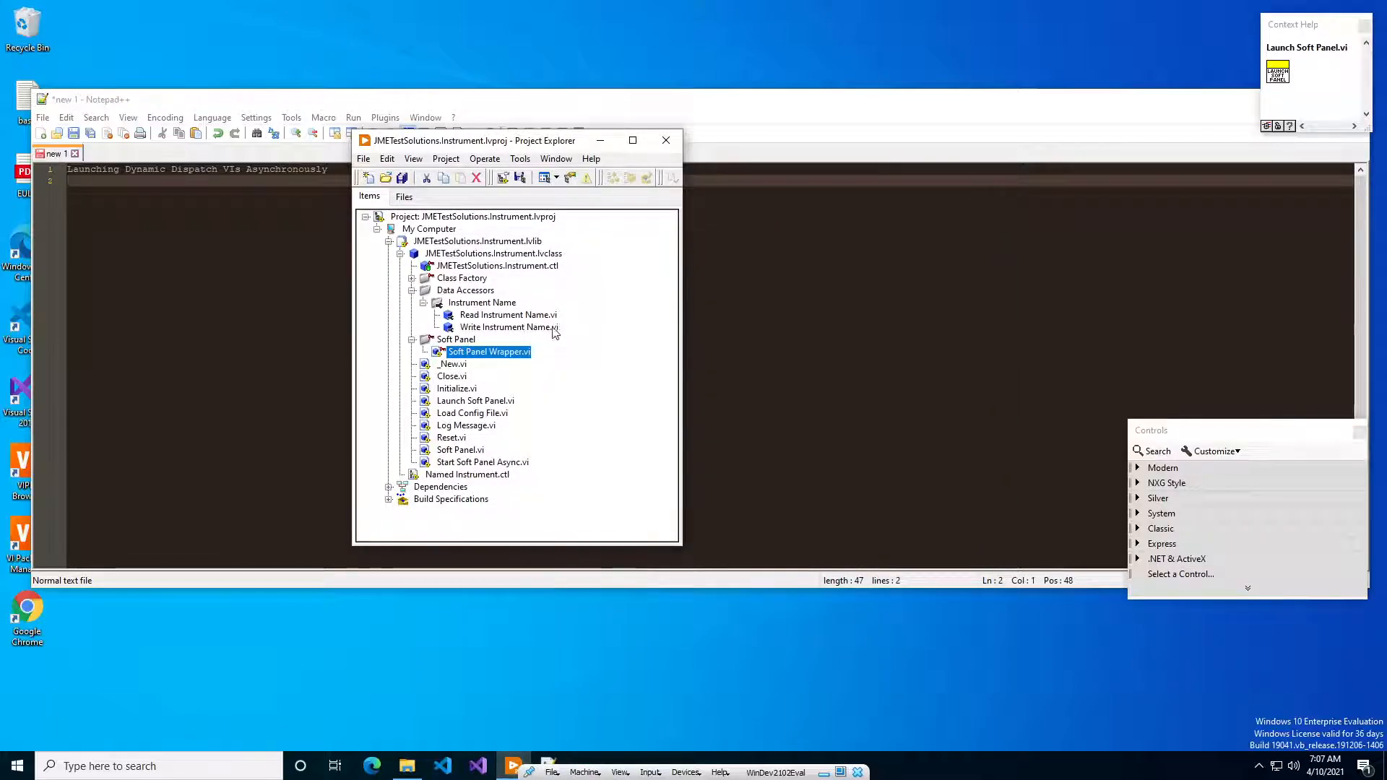
mouse_move(453, 365)
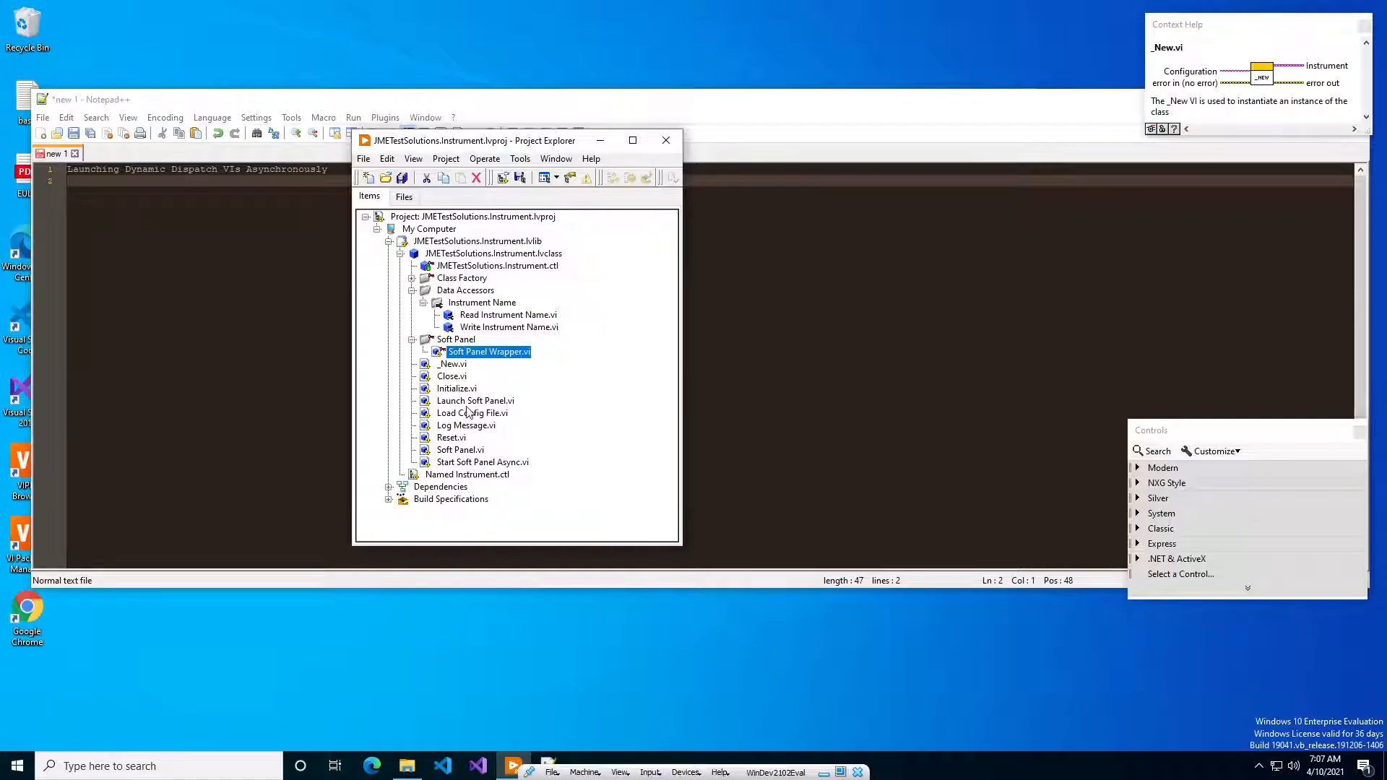
left_click(475, 400)
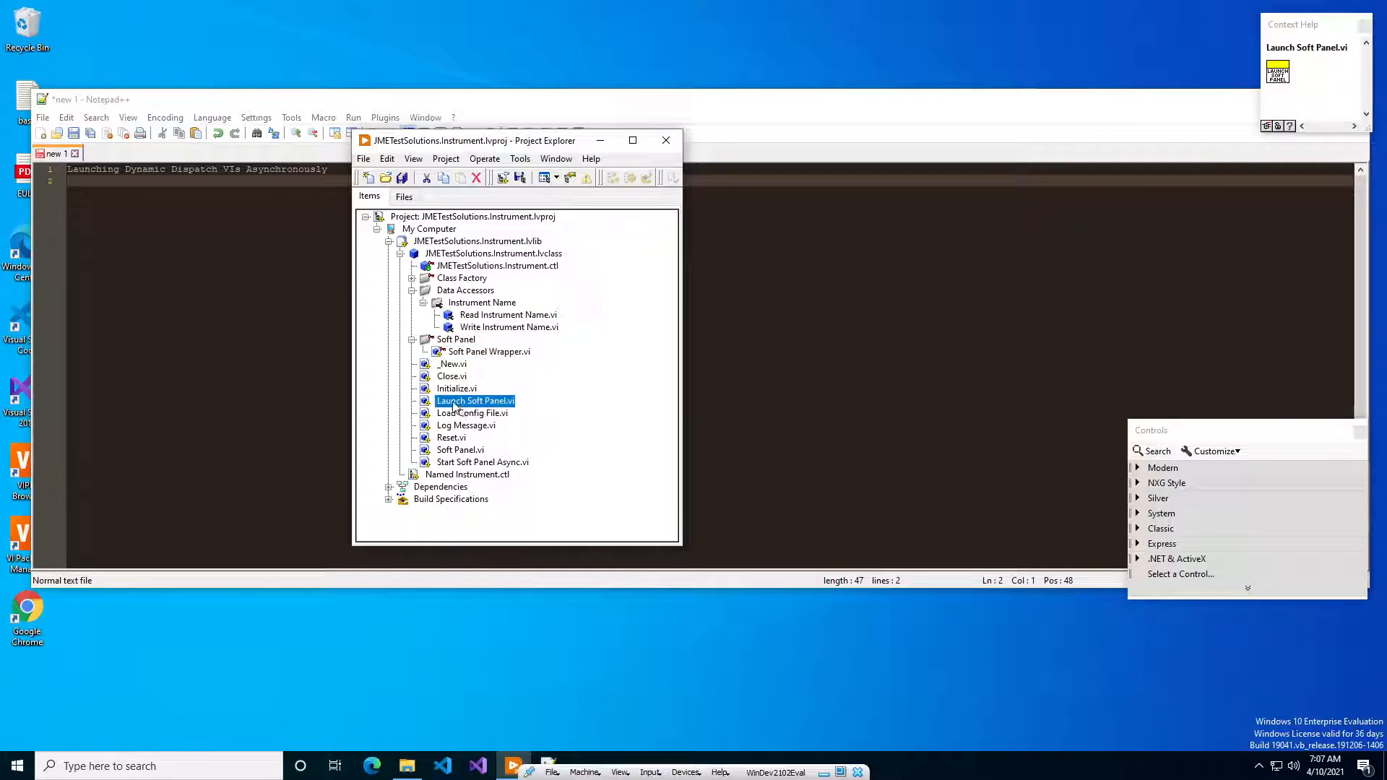
Step: Open Launch Soft Panel.vi and show its block diagram to review the event cases
double_click(474, 400)
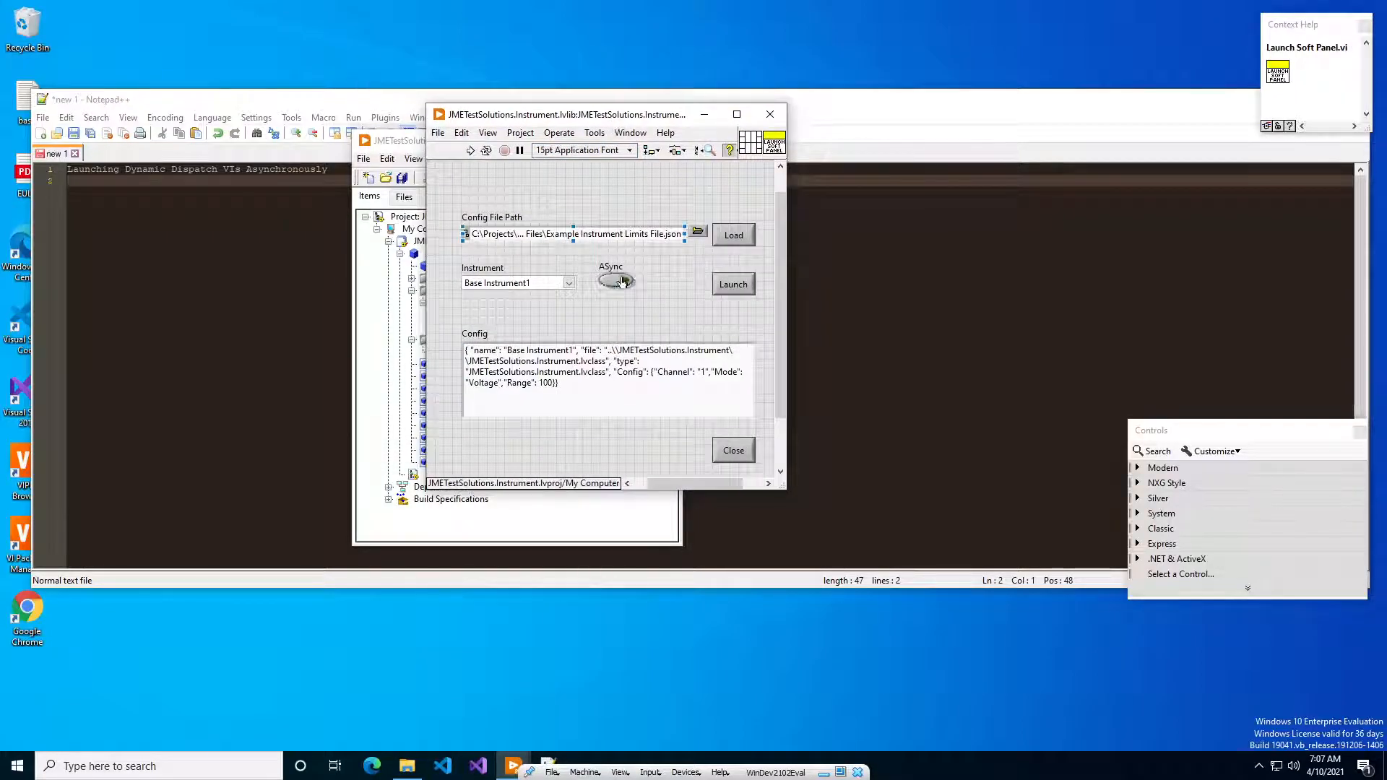
left_click(630, 133)
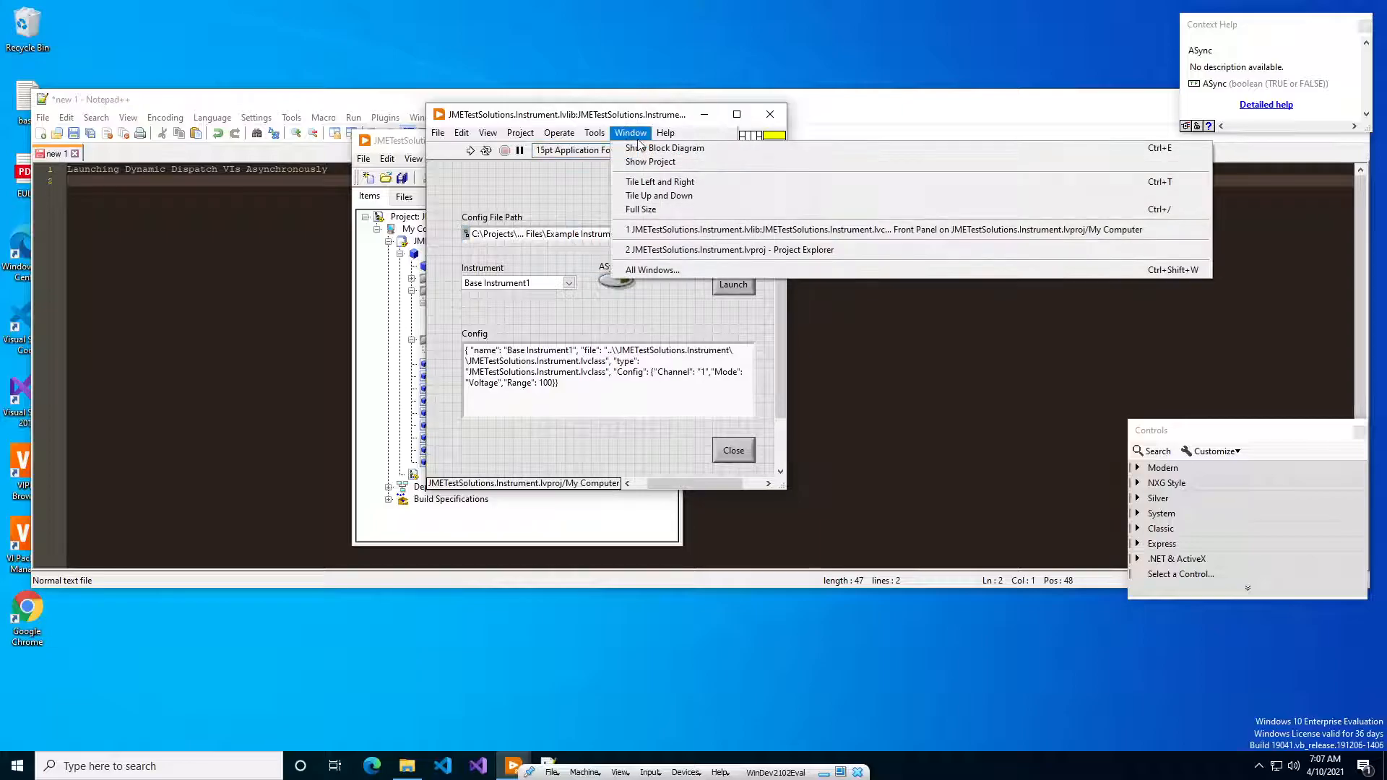
left_click(664, 148)
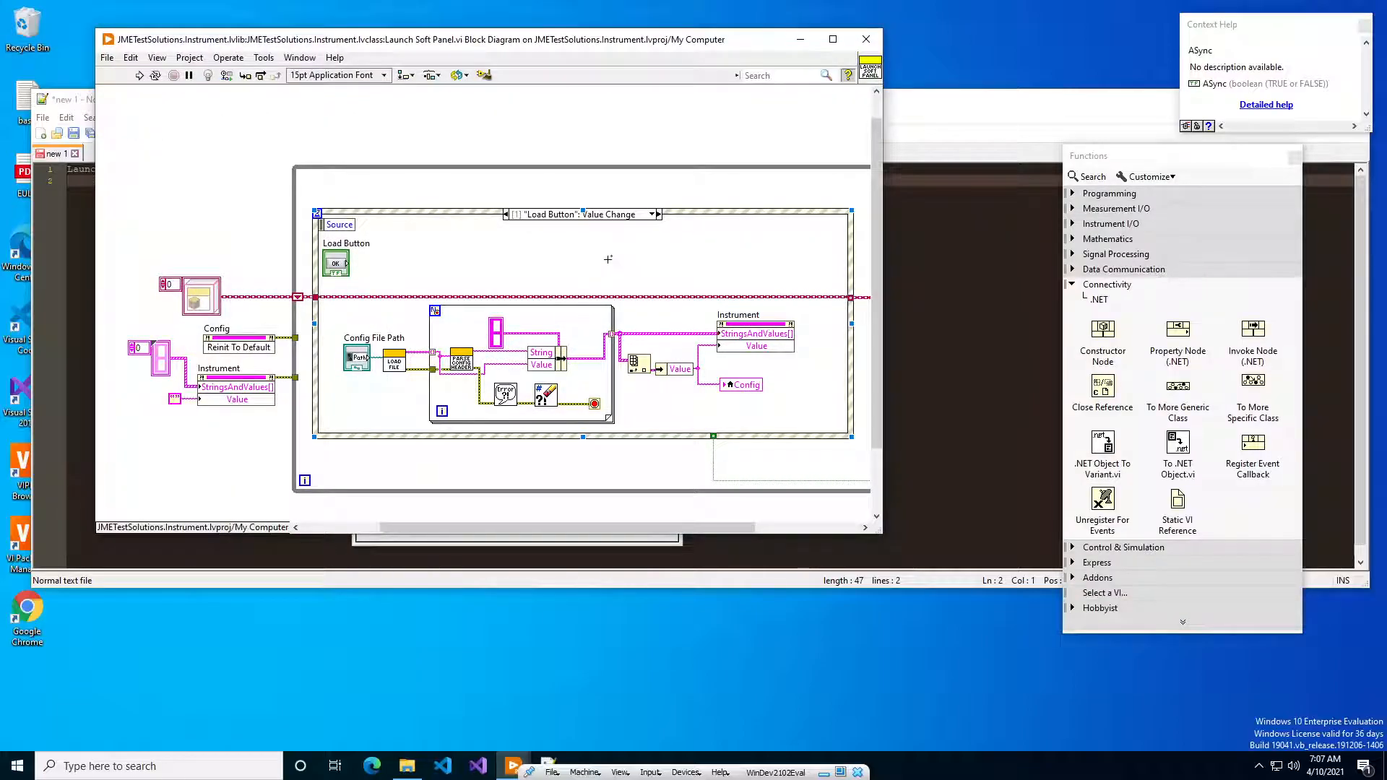
left_click(580, 214)
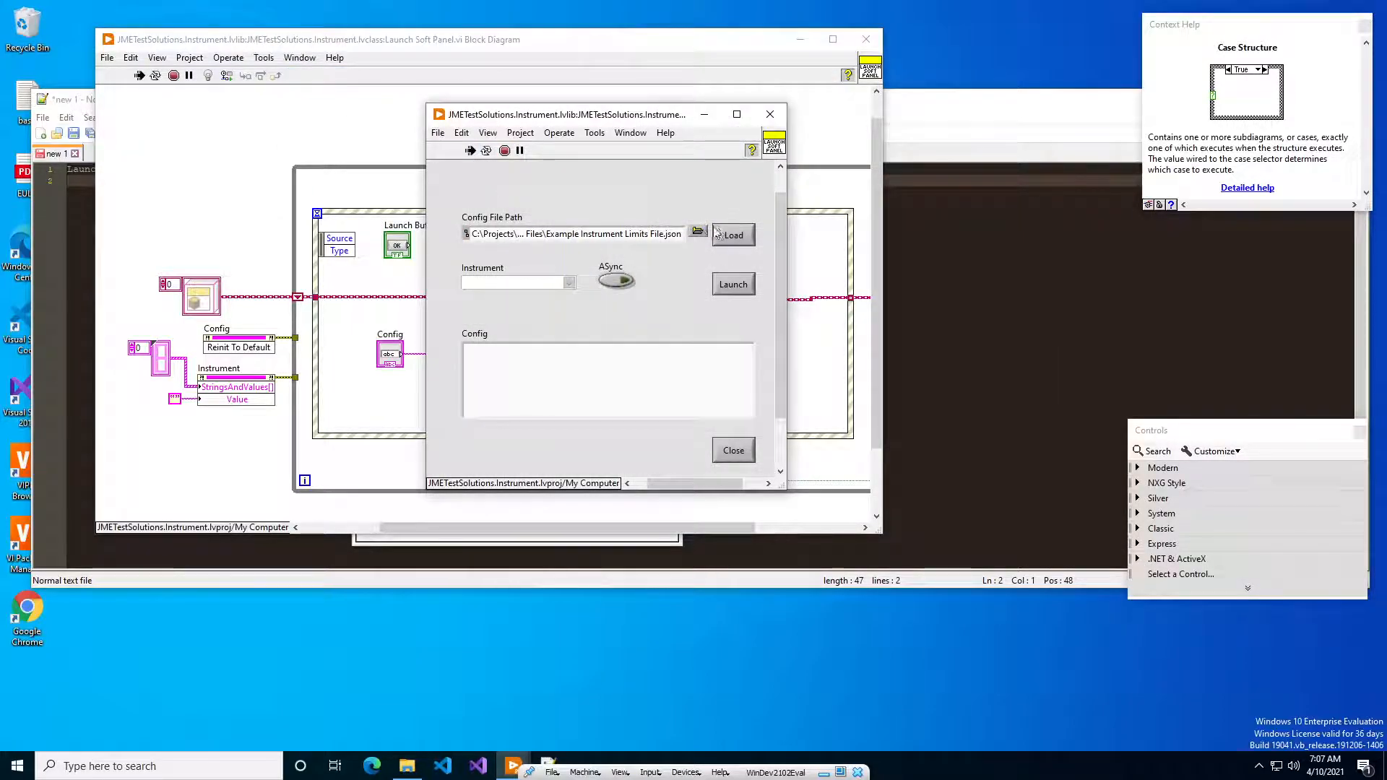
Step: Load the instrument limits config, keep Base Instrument1 selected and switch Async on
left_click(731, 234)
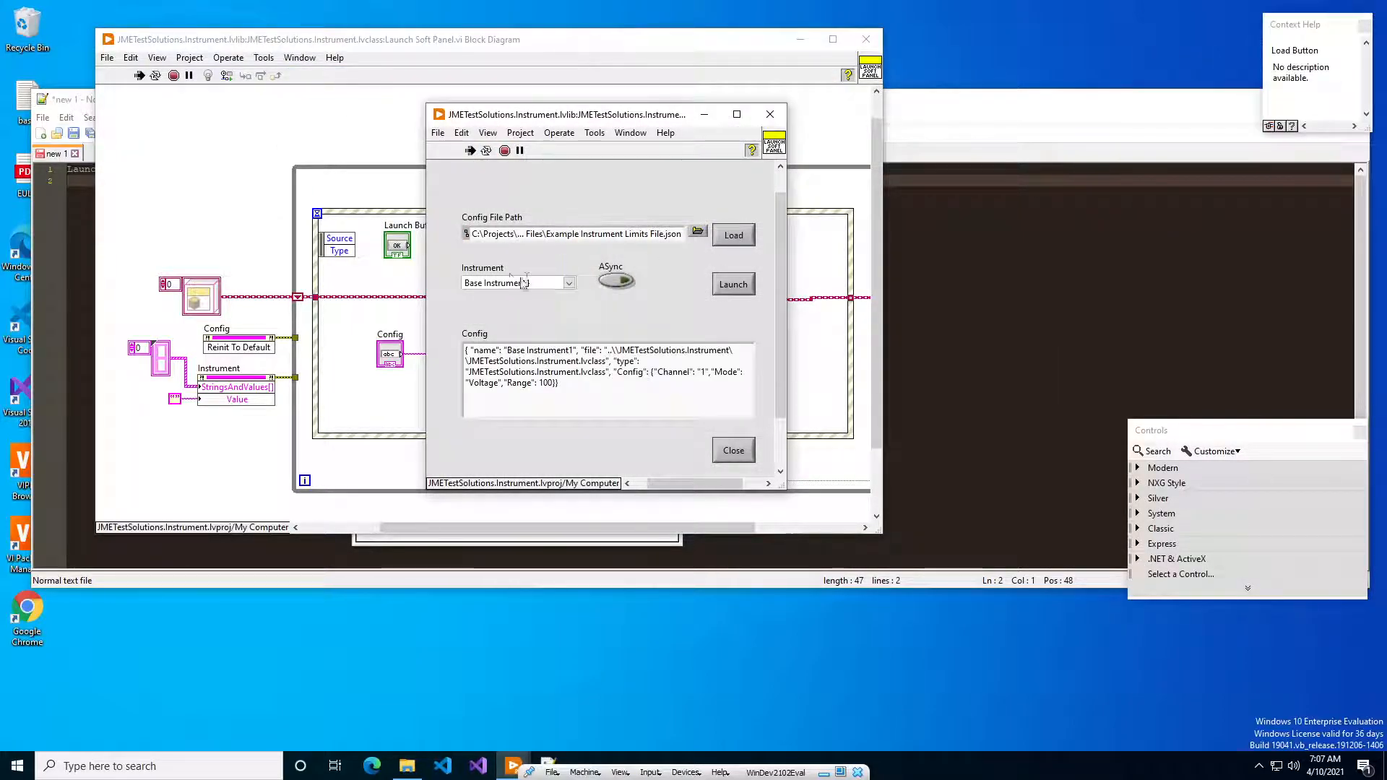
left_click(732, 284)
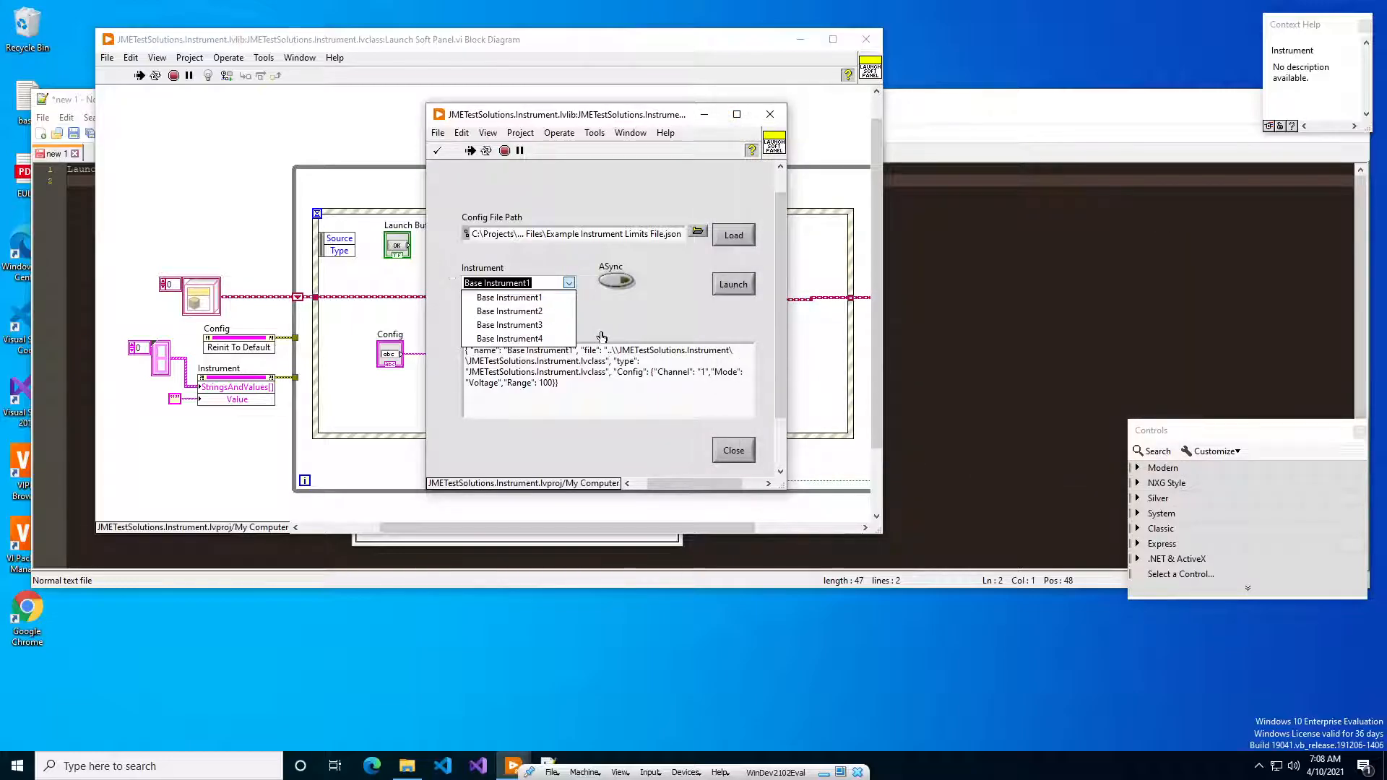
left_click(496, 298)
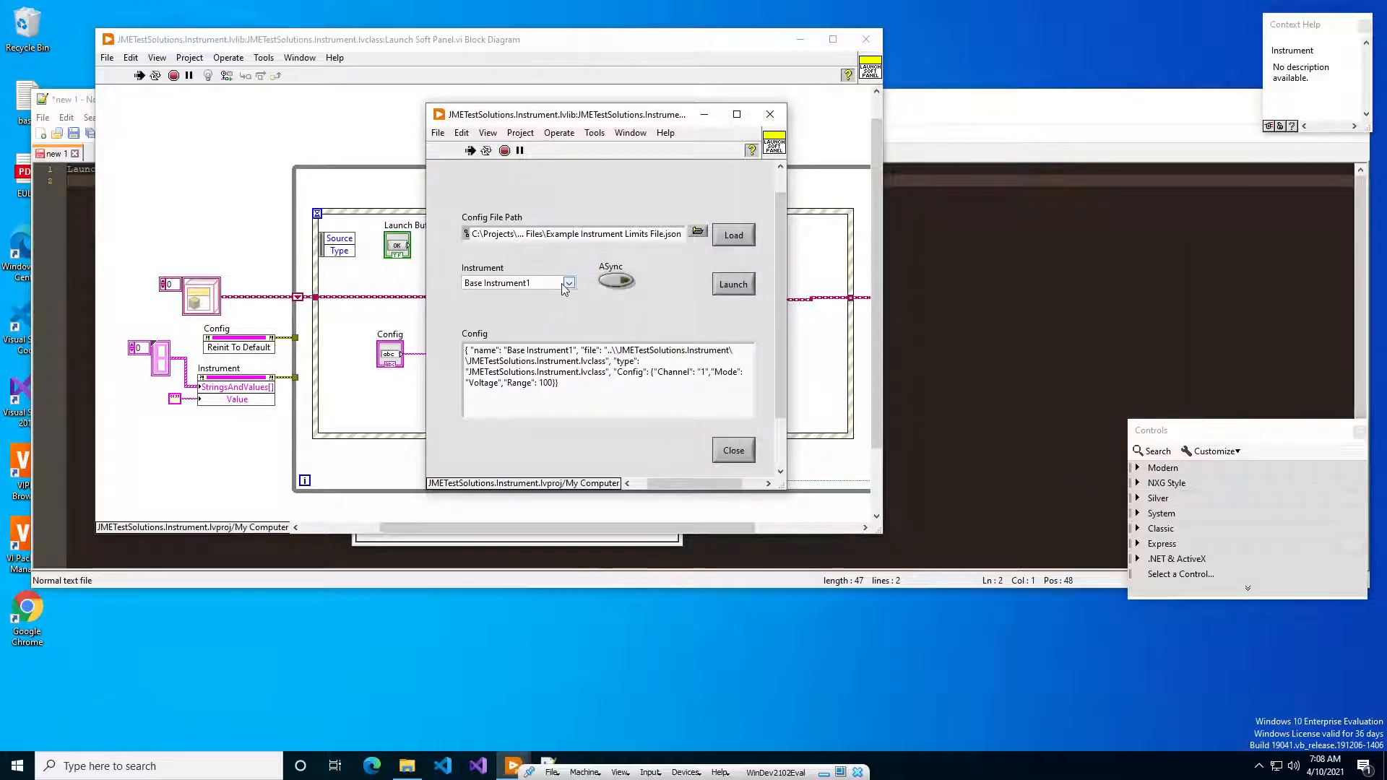
left_click(616, 281)
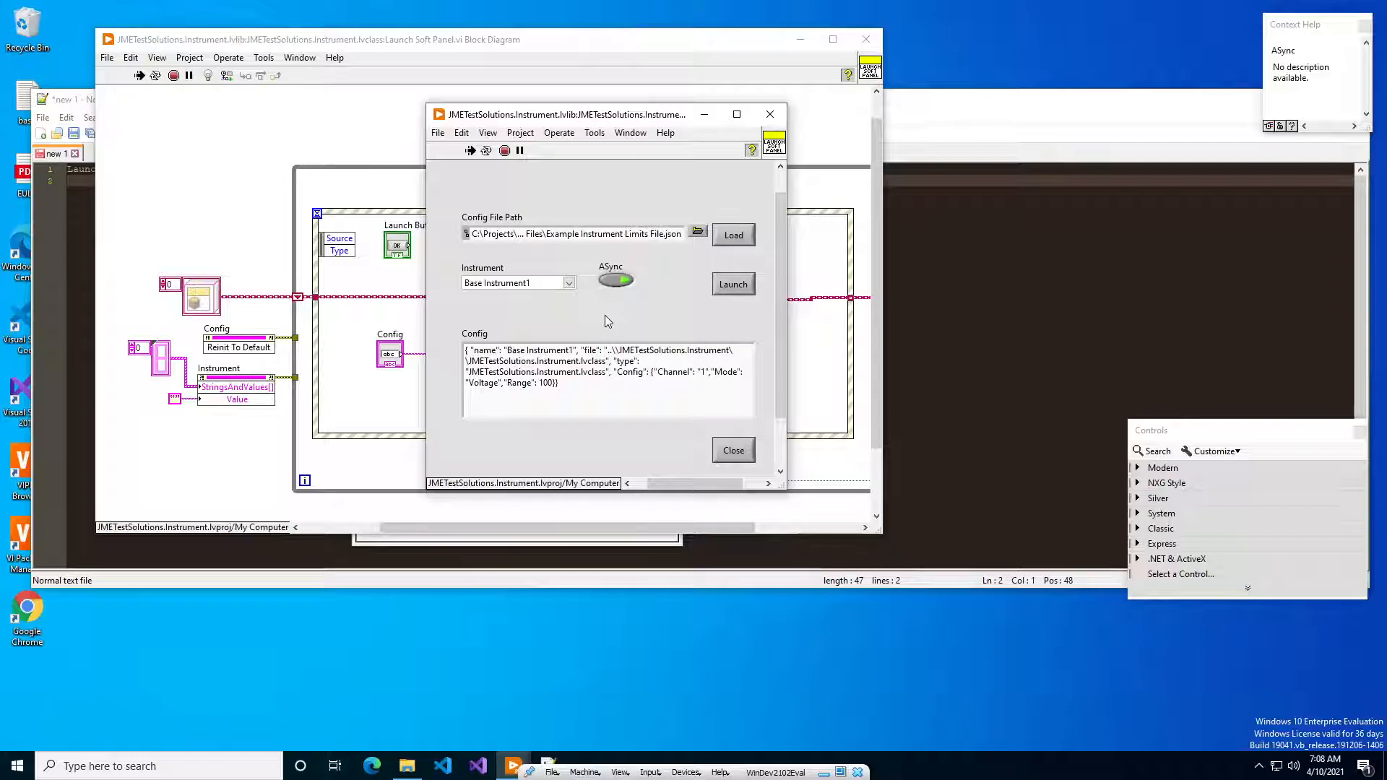
Step: Move the launcher aside to see the Launch Button case and launch Base Instrument1's soft panel clone
left_click_drag(567, 114, 897, 122)
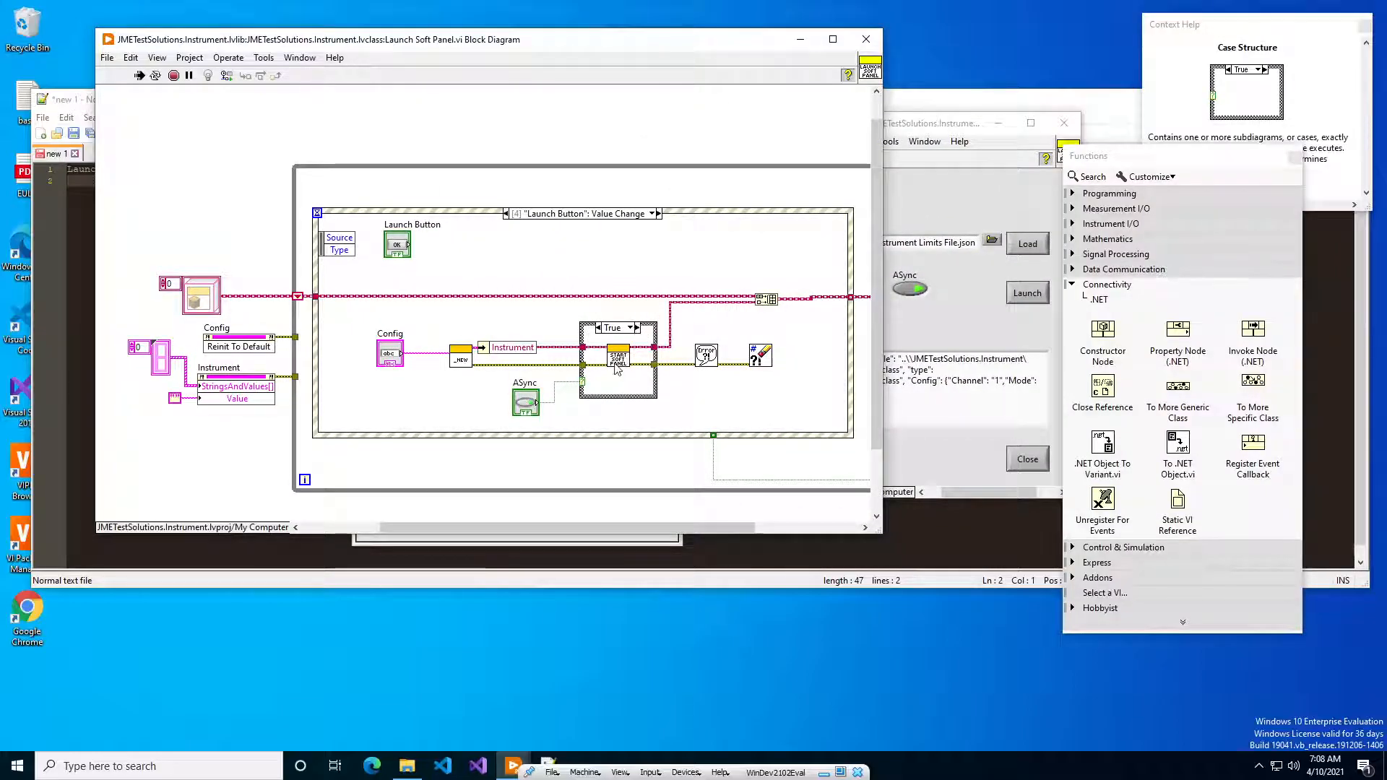
mouse_move(617, 355)
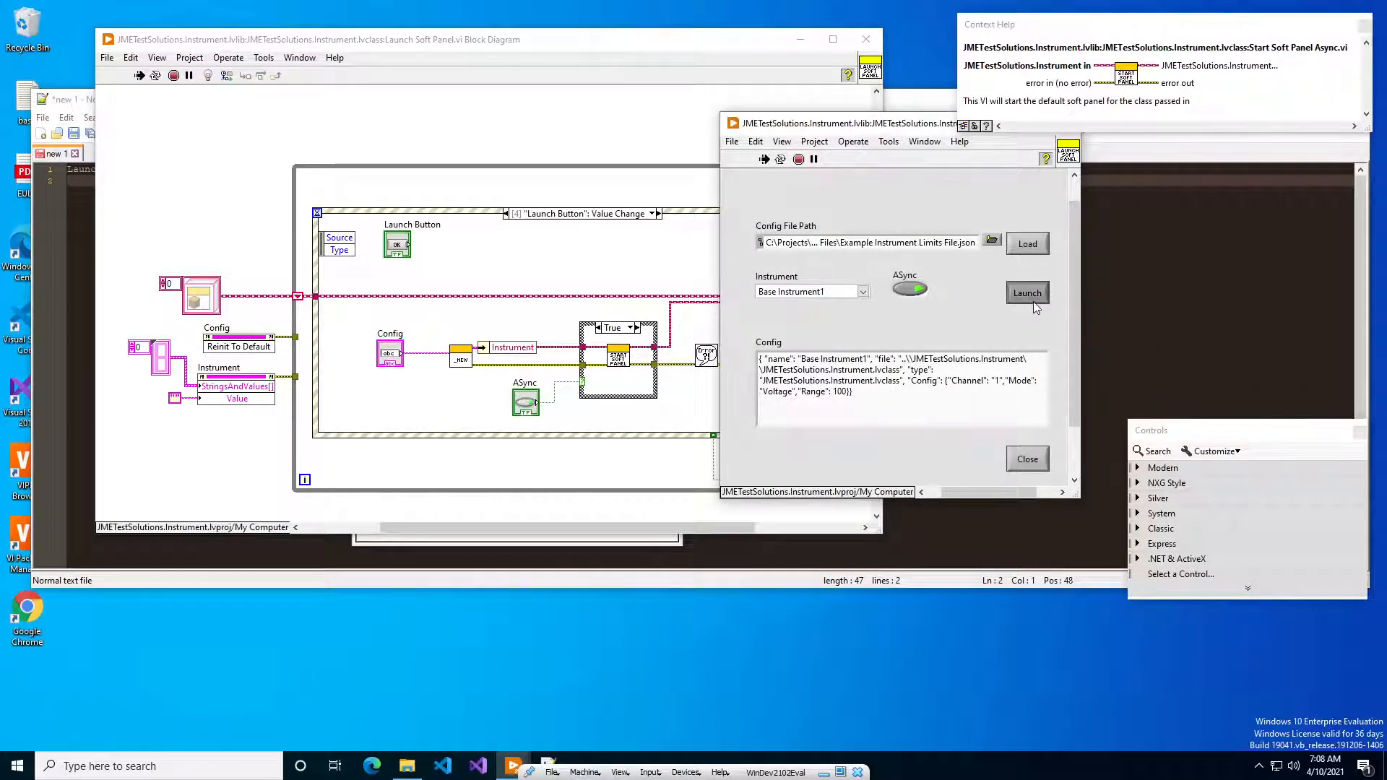
left_click(1026, 294)
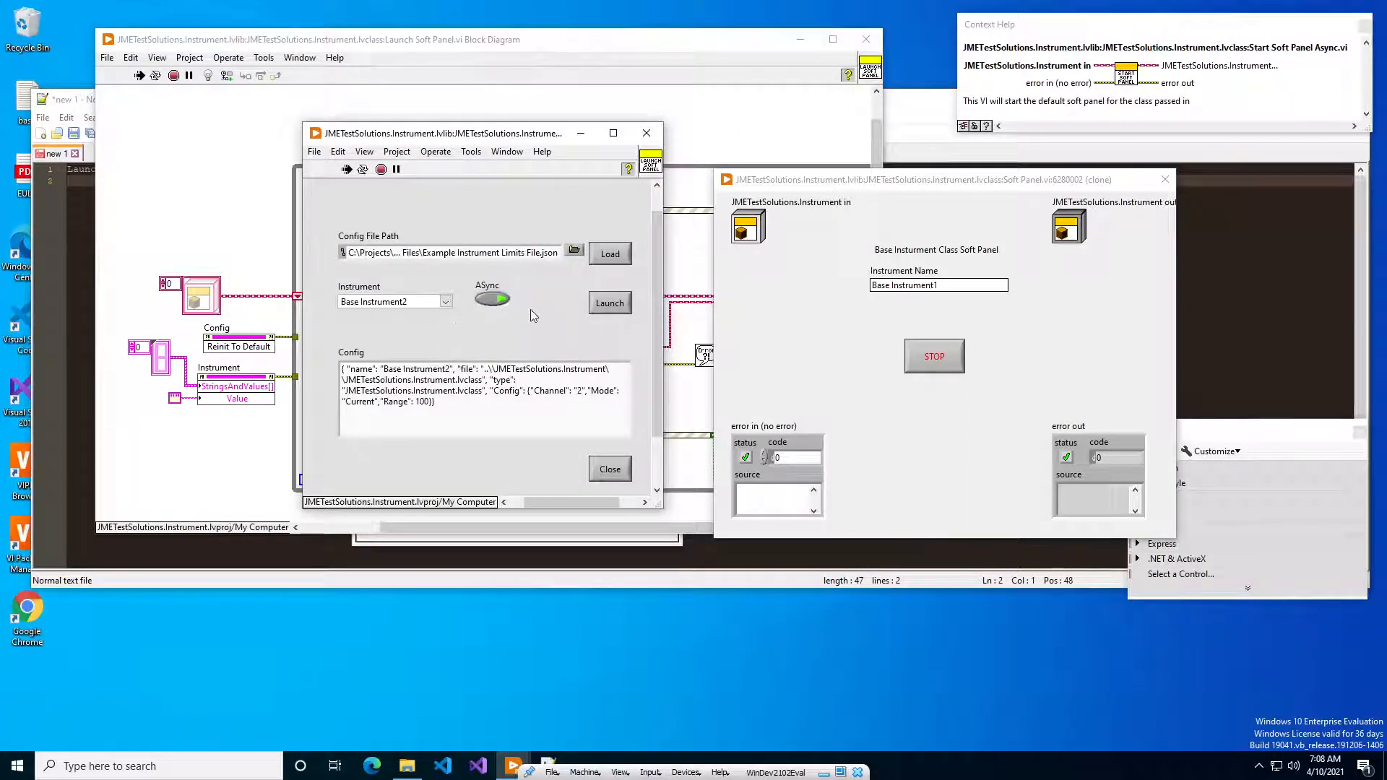
Step: Launch soft panel clones for Base Instrument2 and Base Instrument4, then reposition the Base Instrument1 window higher
left_click(608, 302)
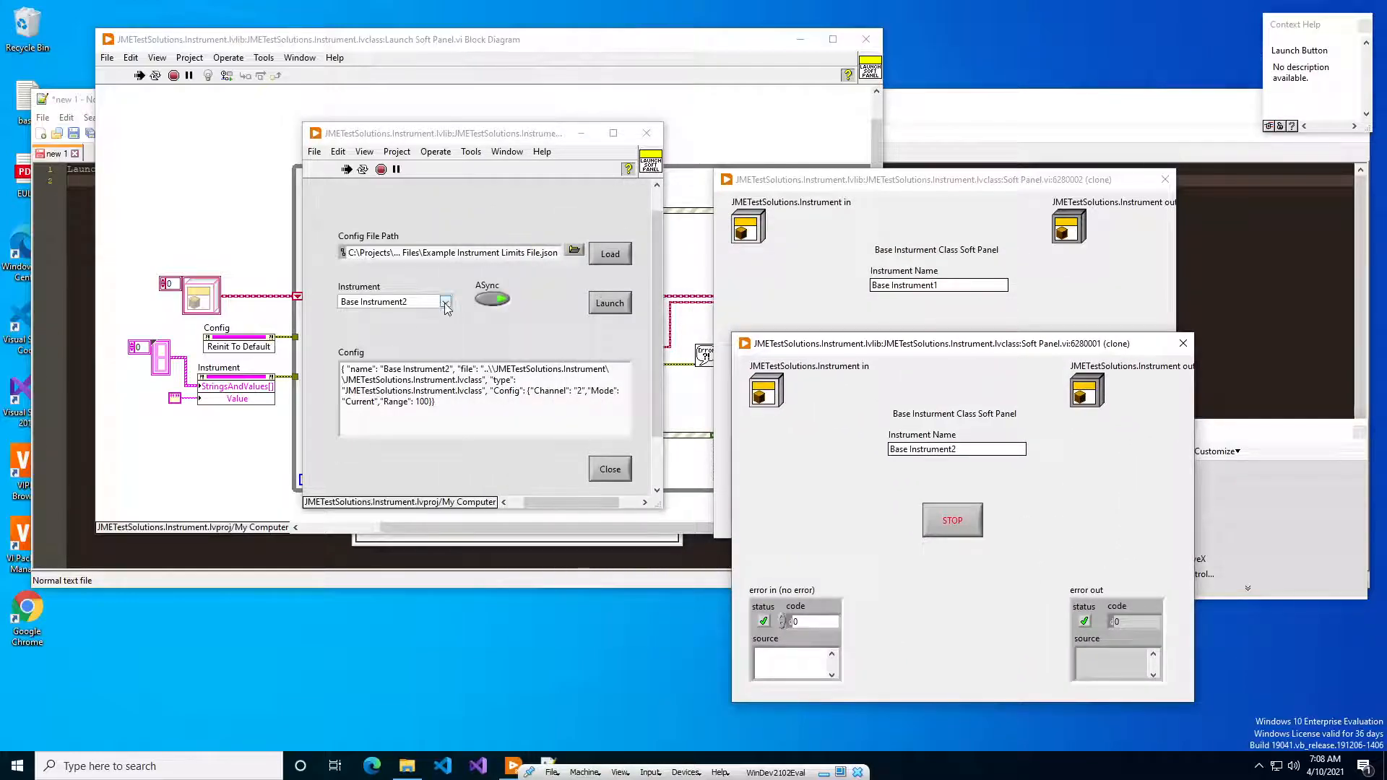
left_click(608, 302)
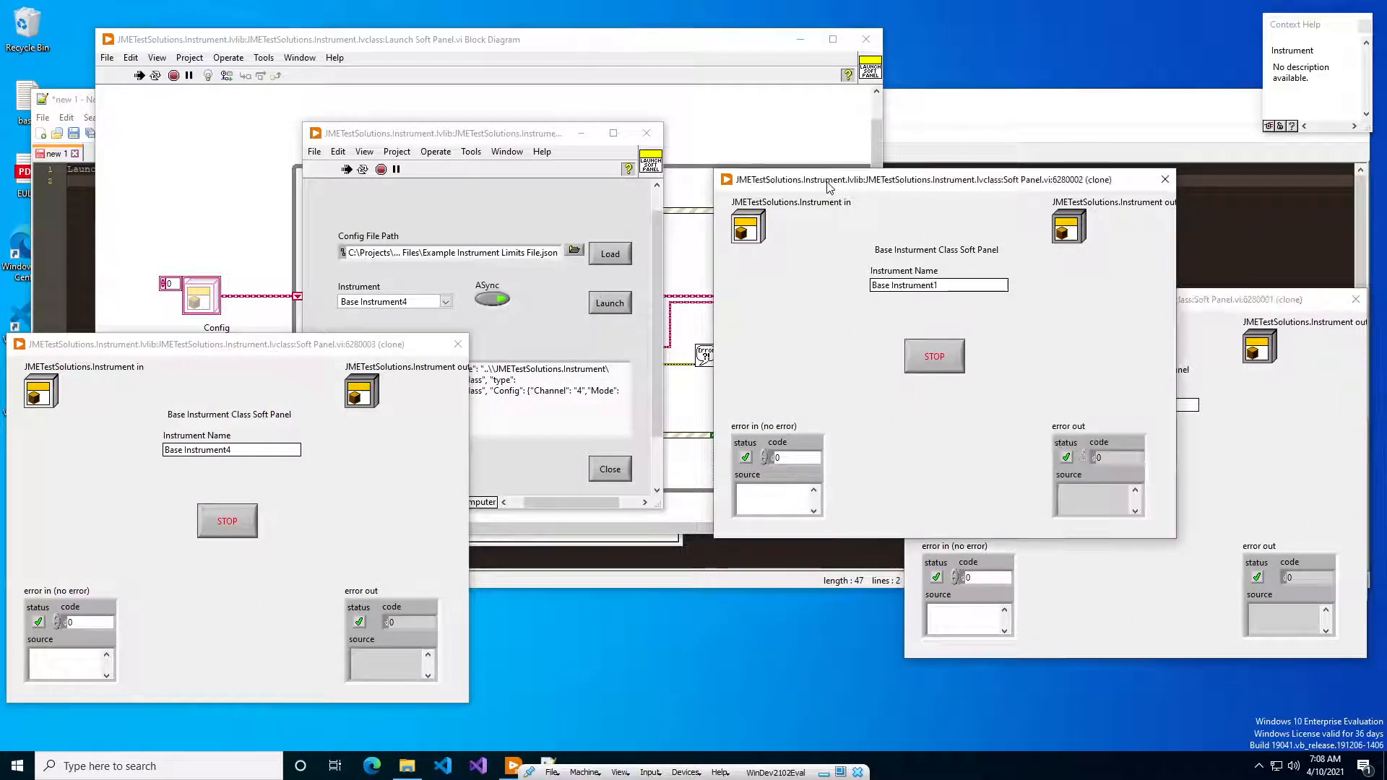
left_click_drag(827, 179, 807, 67)
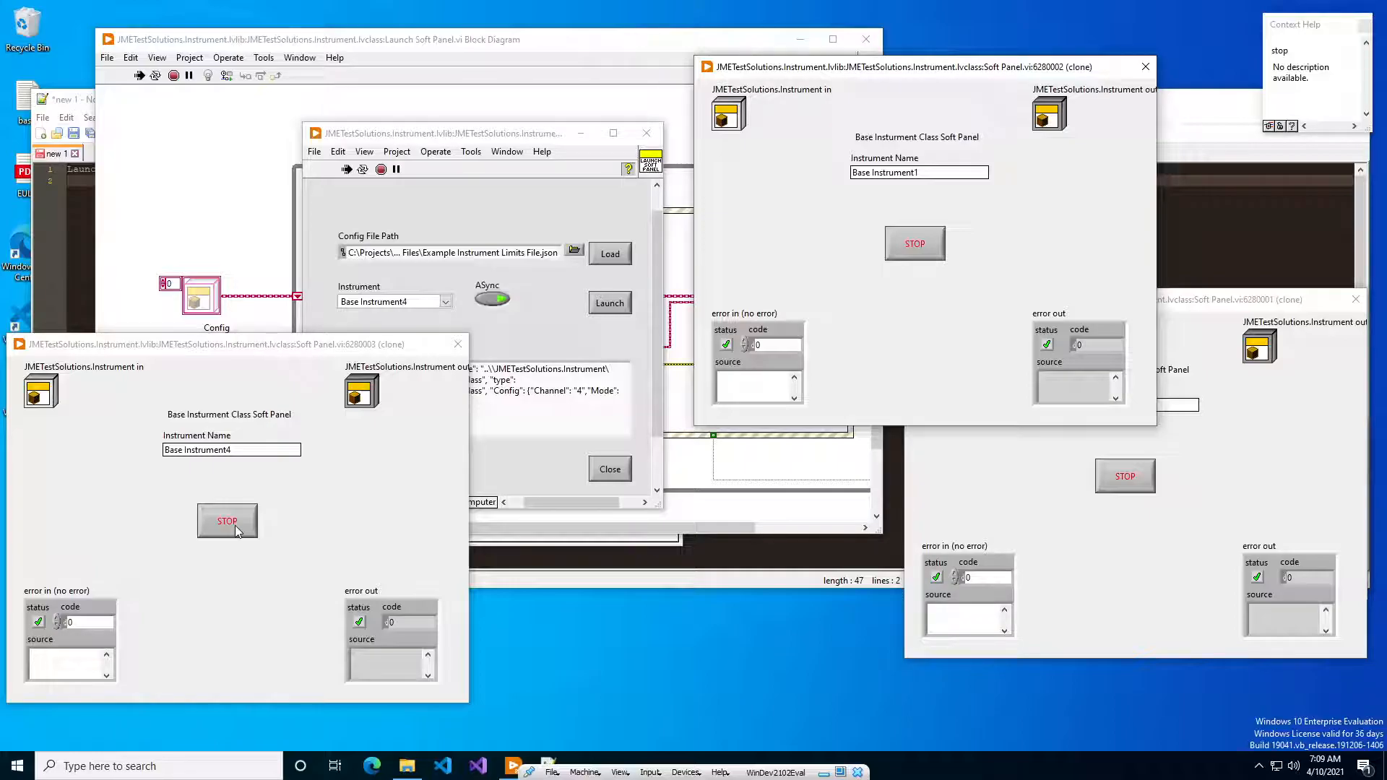
mouse_move(275, 491)
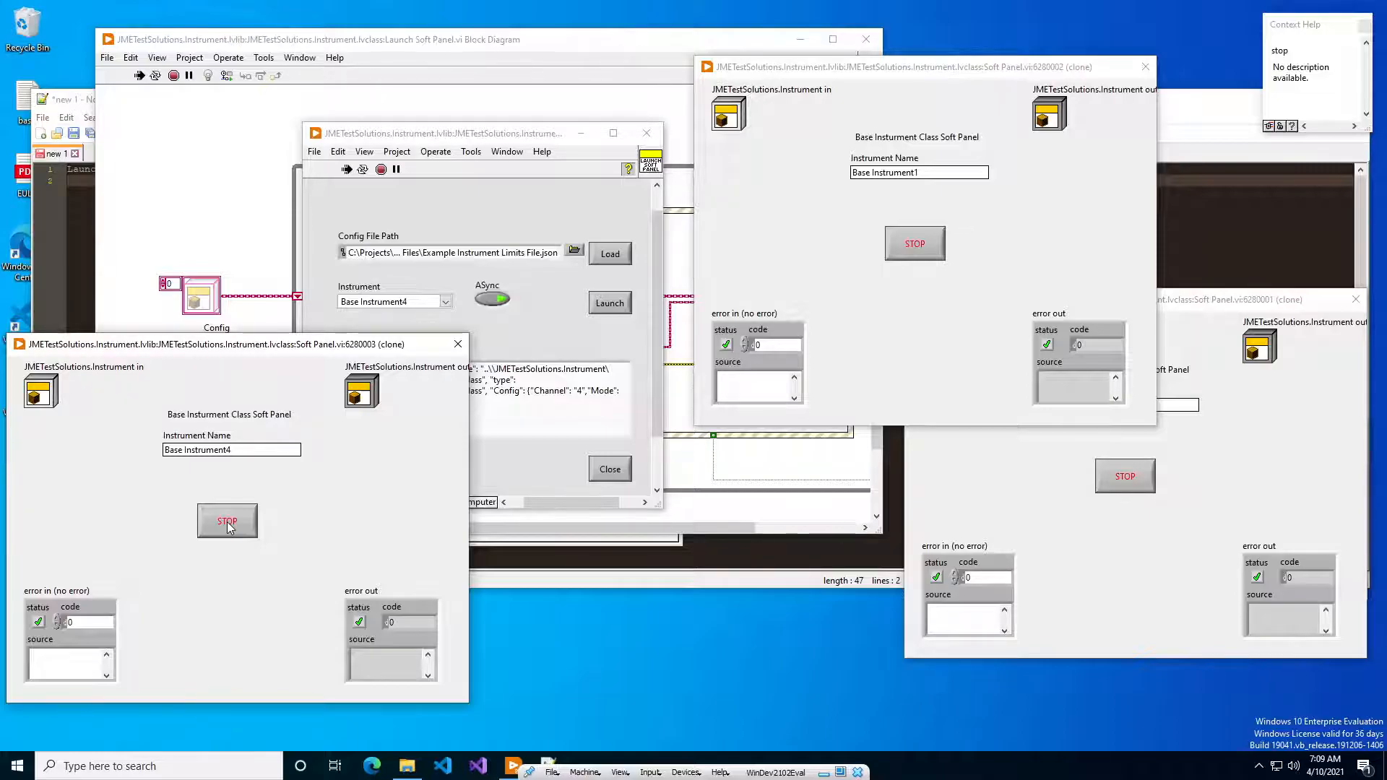
mouse_move(250, 468)
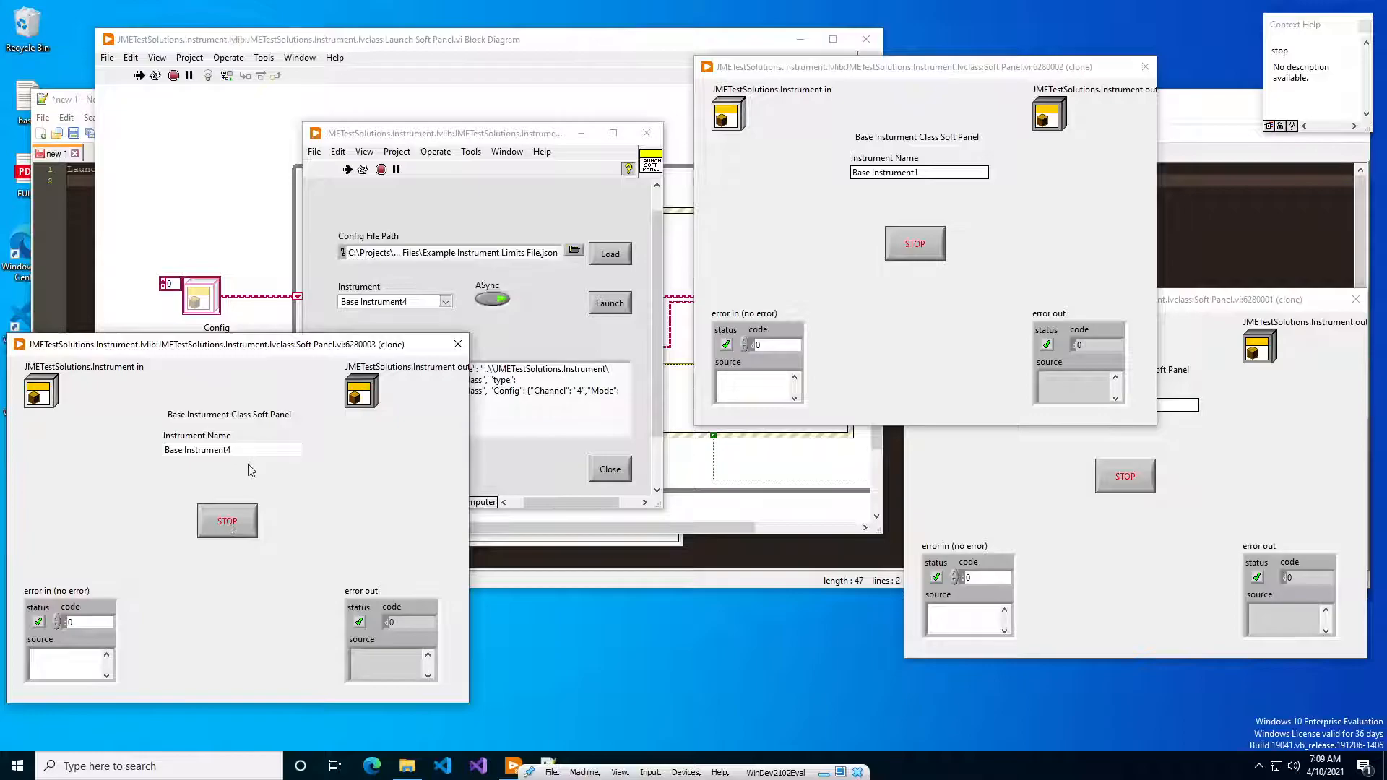